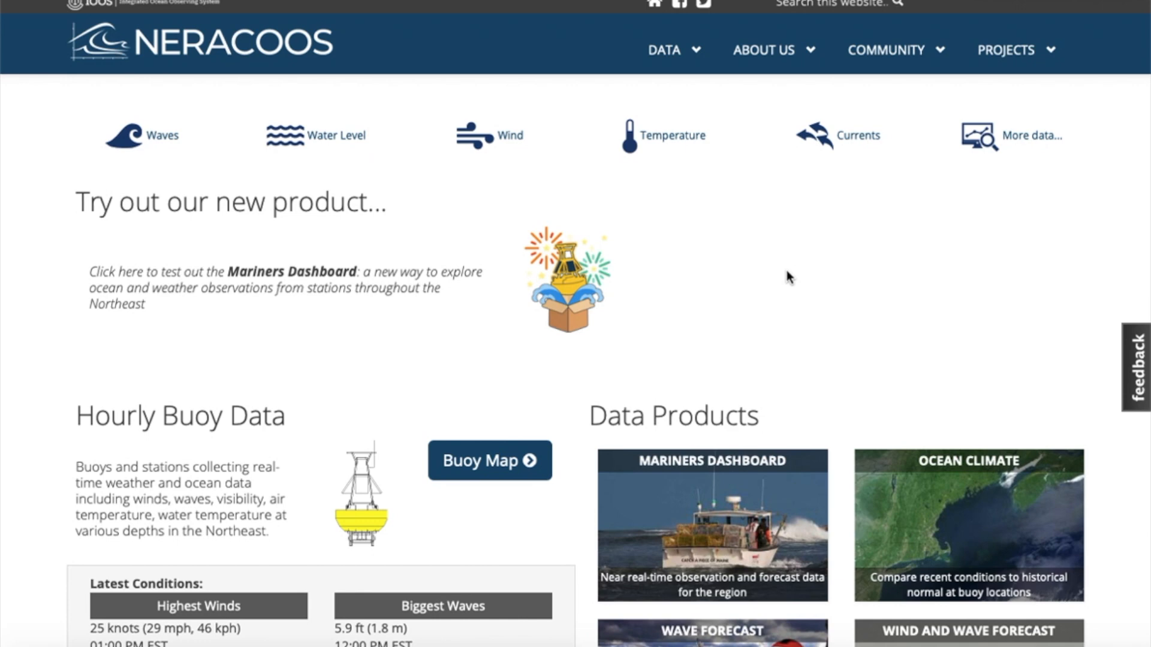
mouse_move(671, 55)
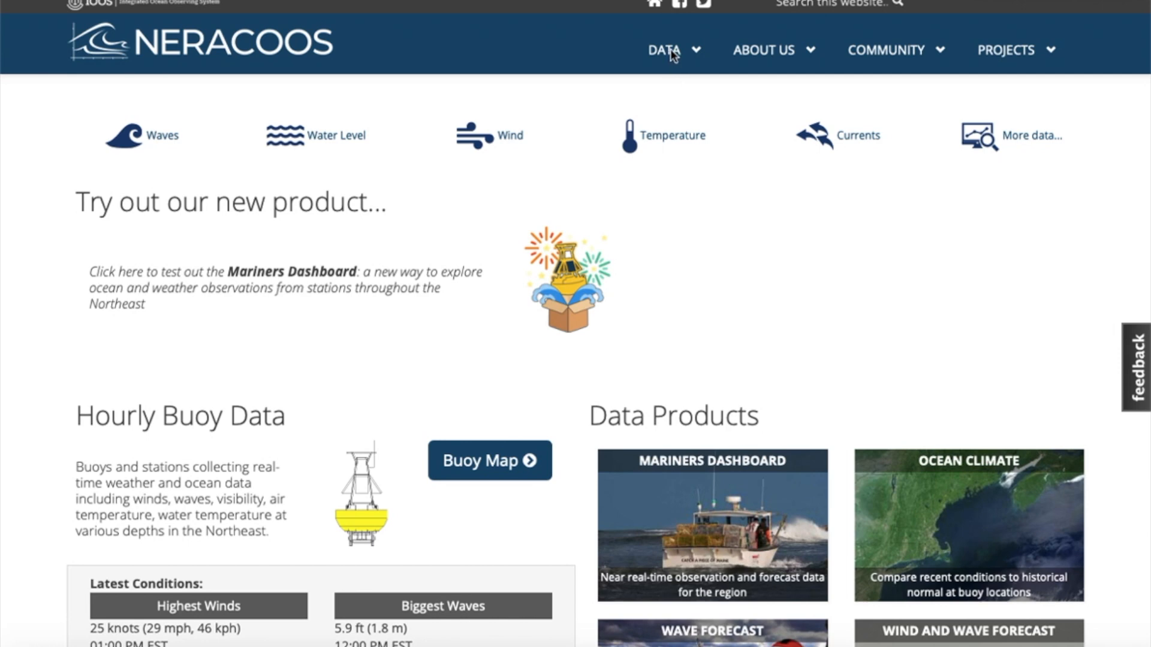
Step: Go to the DATA section from the NERACOOS top navigation bar
click(664, 51)
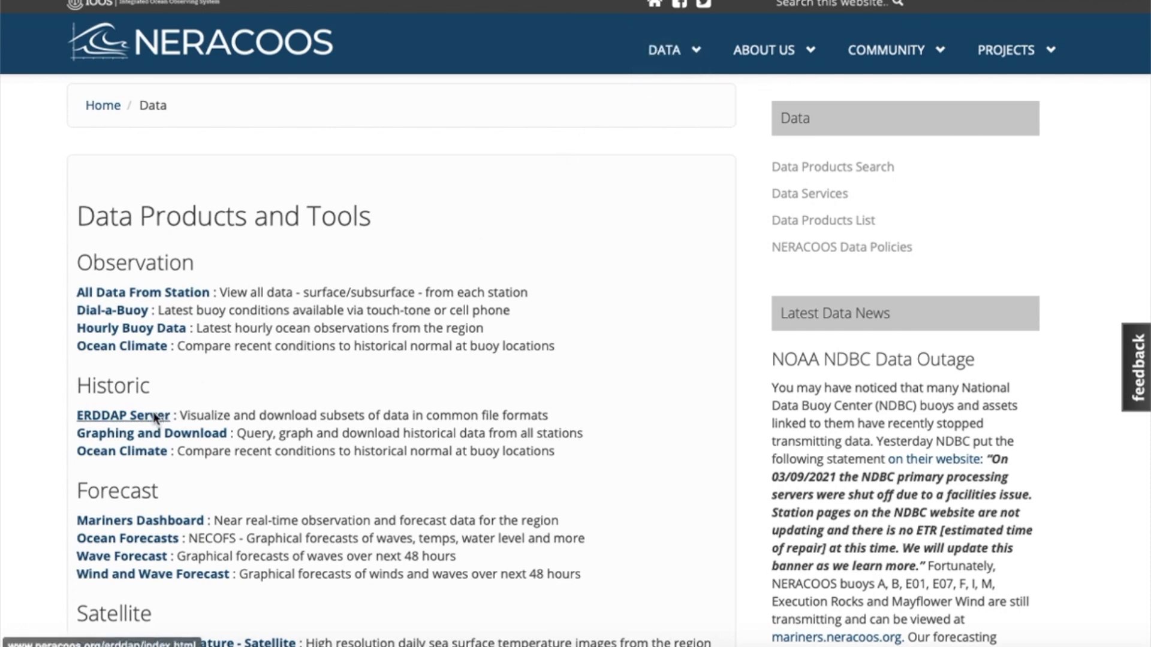
Step: Follow the ERDDAP Server link under Historic to reach the ERDDAP home page
click(122, 416)
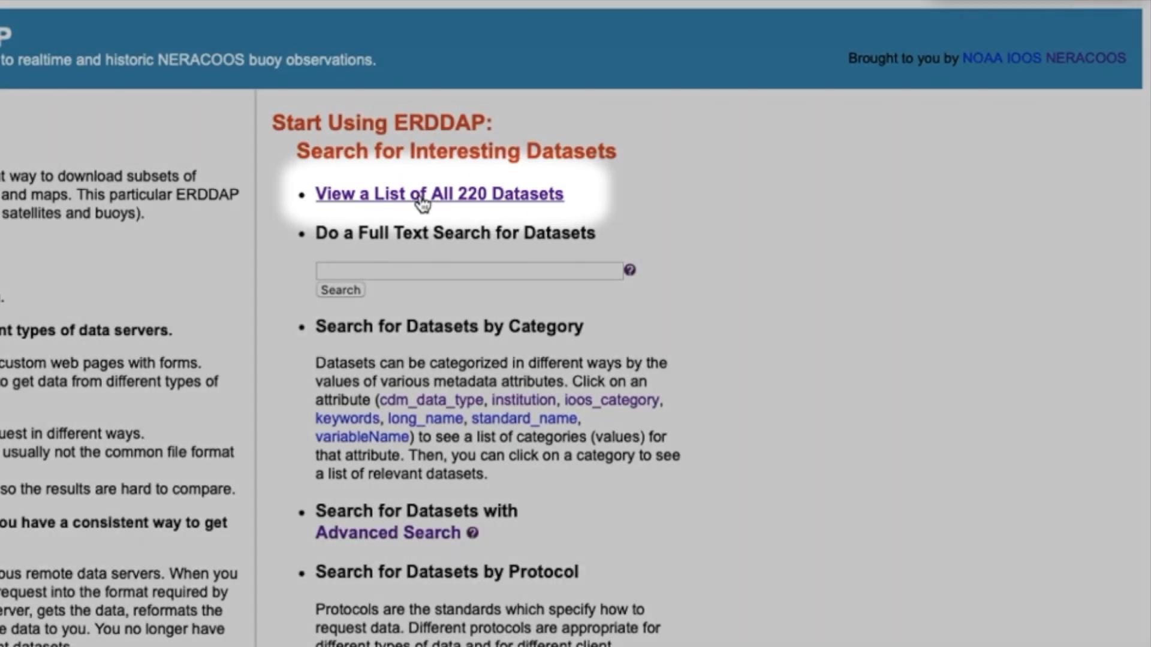
click(439, 195)
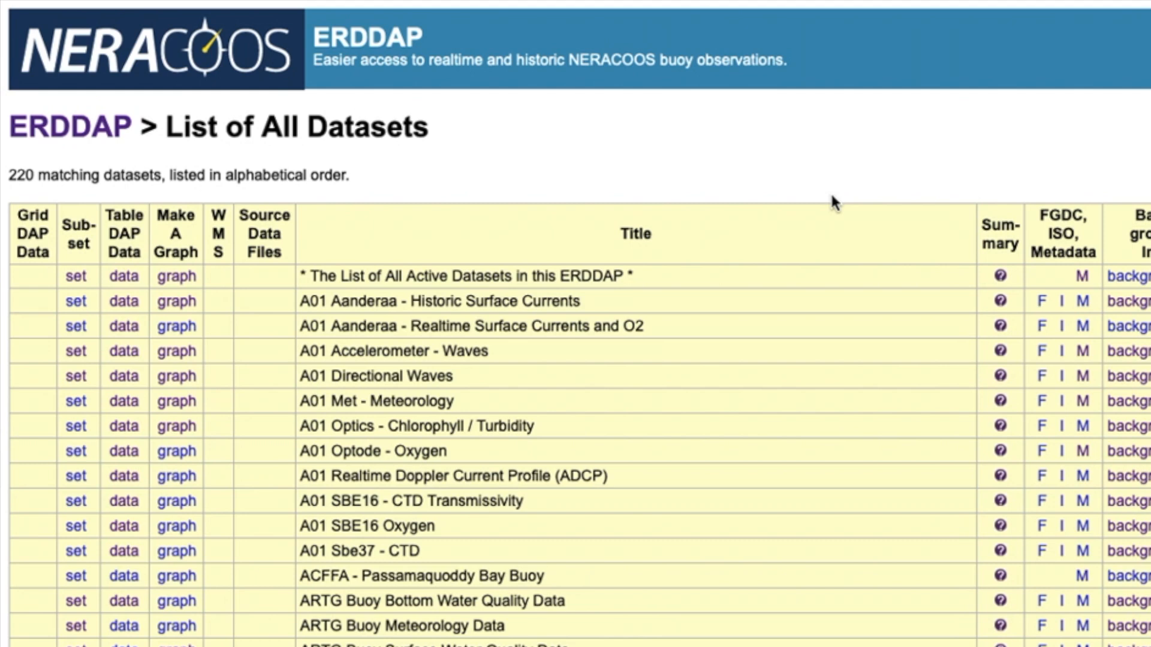
mouse_move(996, 80)
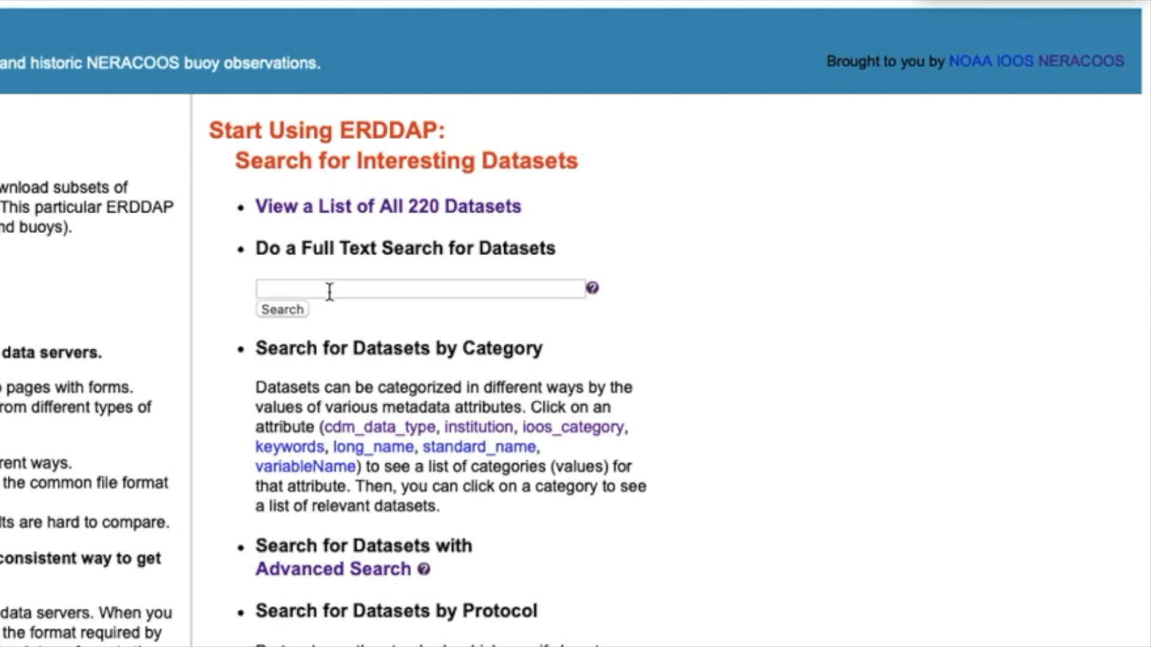
Step: Search full text for University of Maine after discarding 'Gulf of Maine', returning 162 datasets
text(wi)
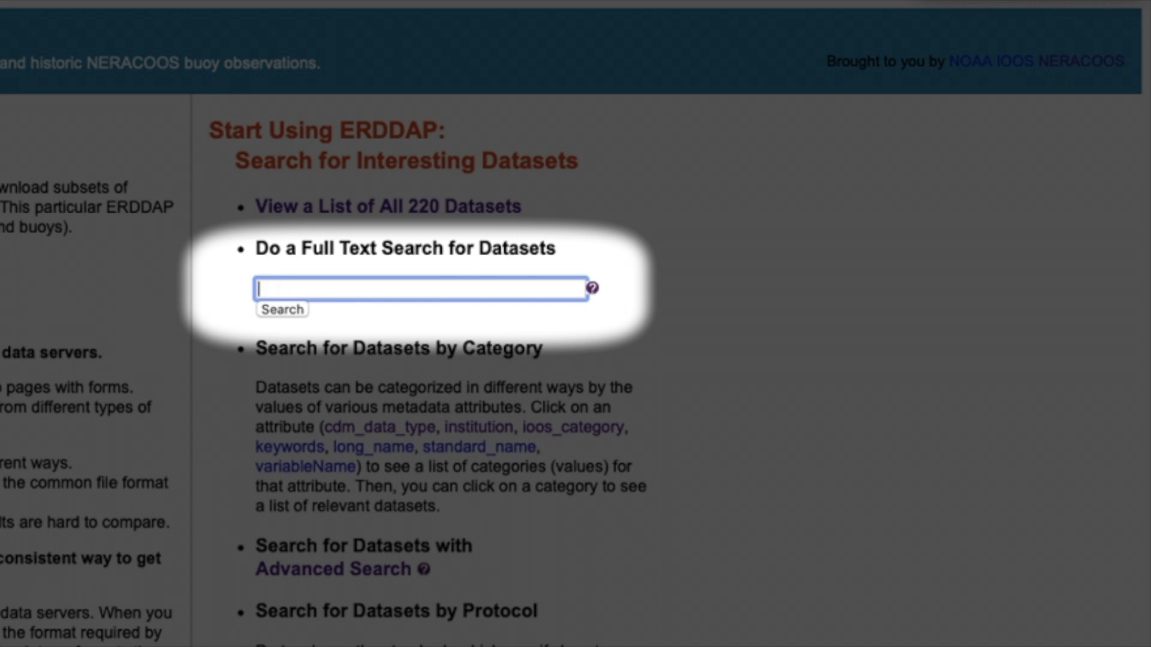
text(Gulf of)
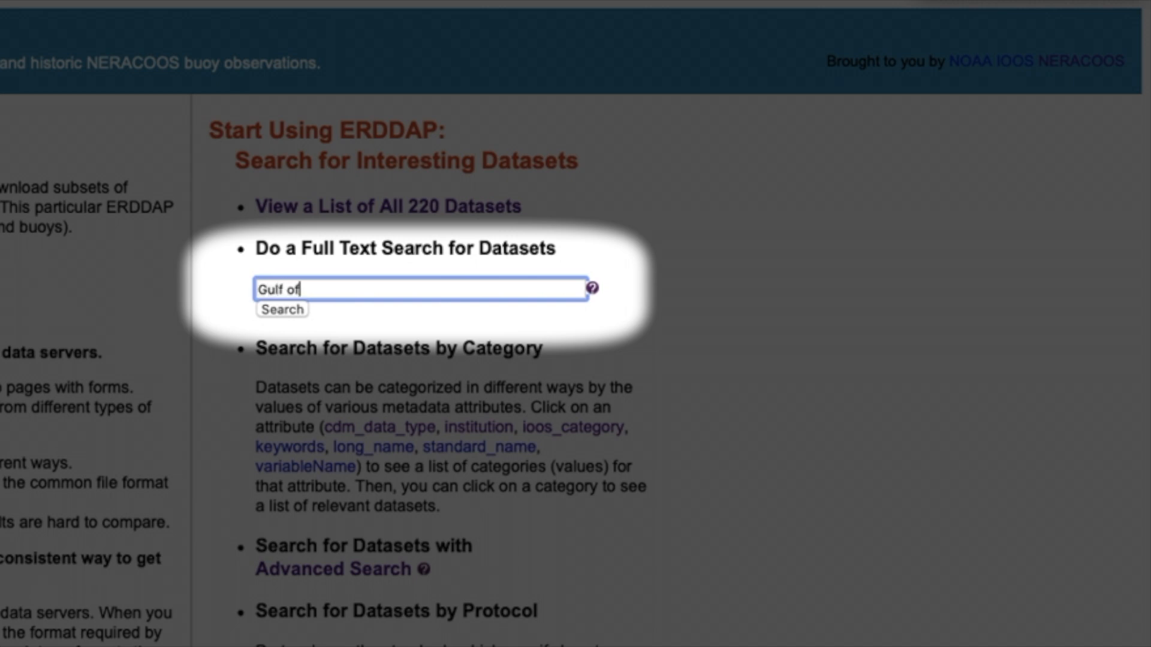
text(Maine)
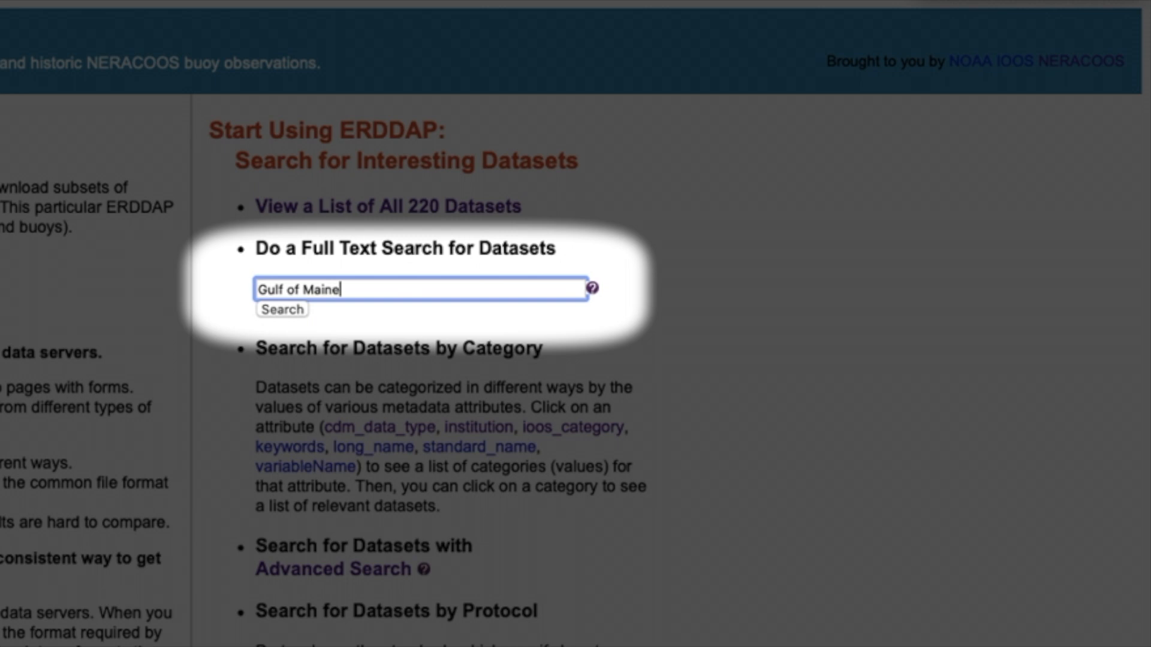
key(BackSpace)
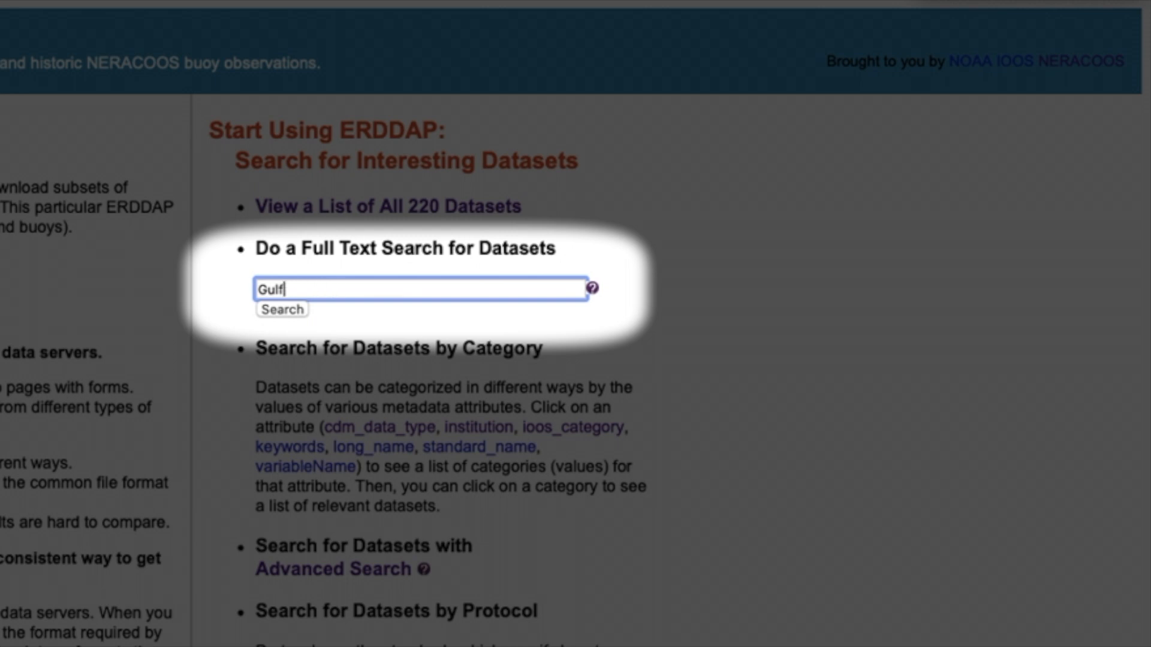
text(University of Maine)
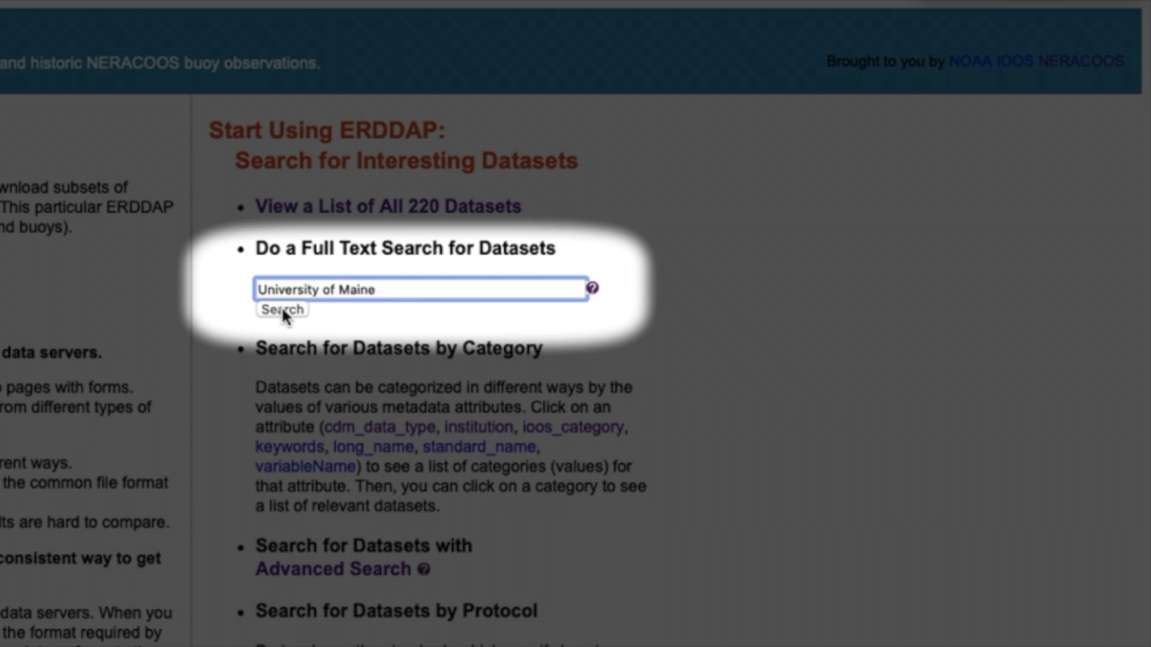
click(282, 309)
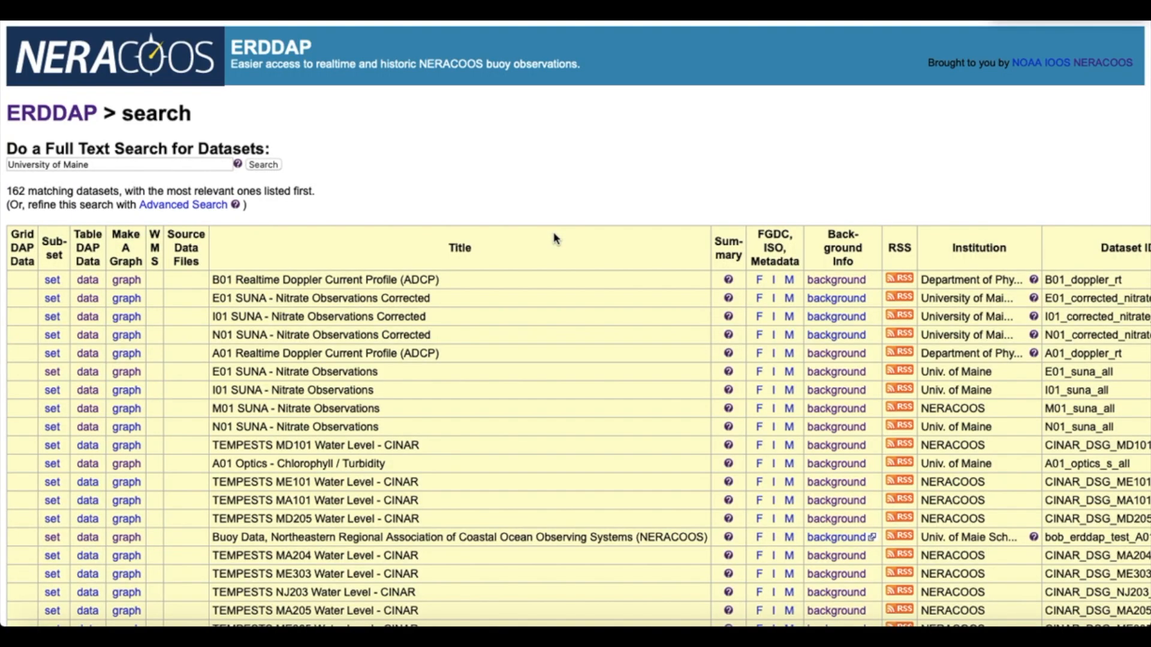
scroll(down, 3)
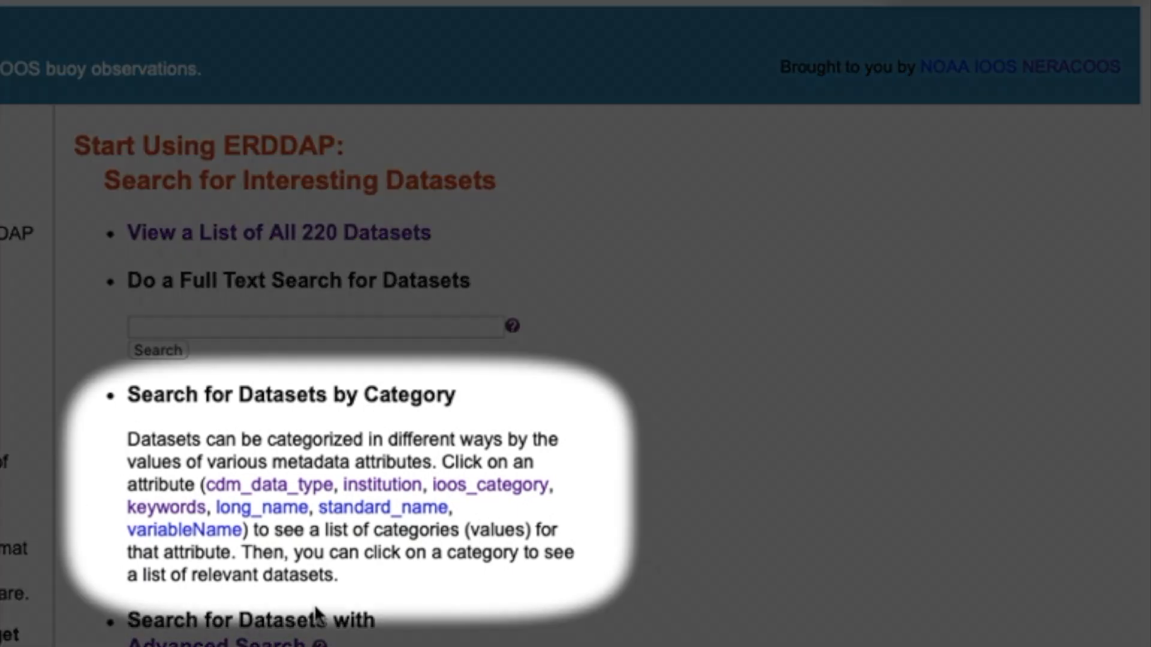
mouse_move(239, 498)
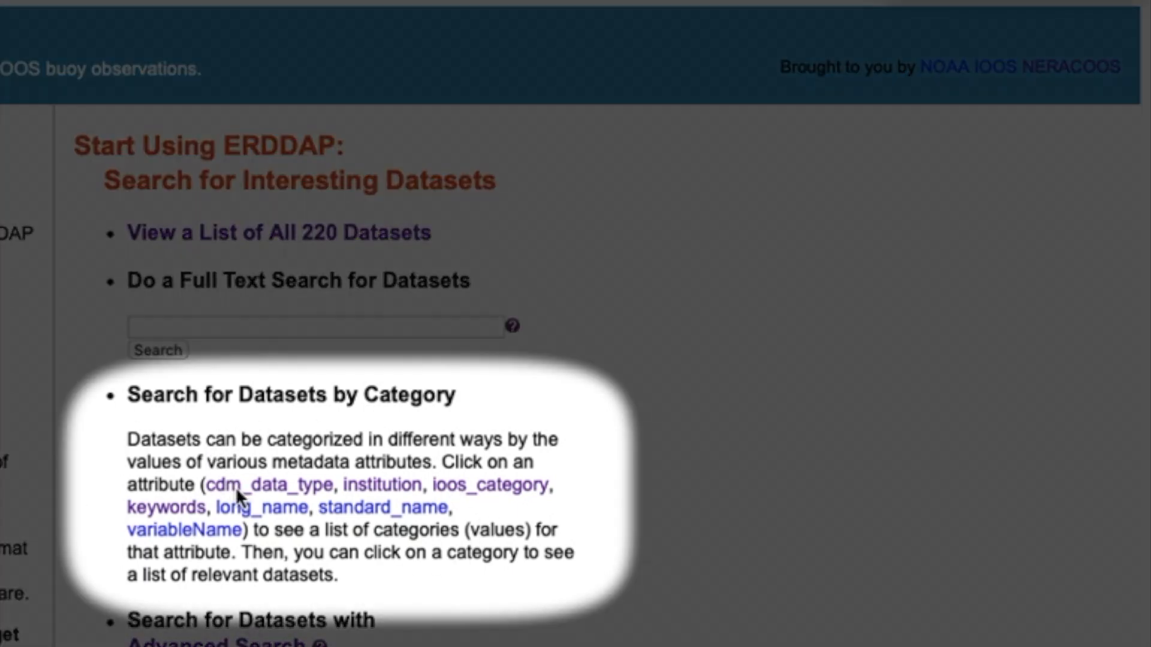
Step: Browse categories by institution and select univ._of_maine, listing 75 datasets
click(263, 485)
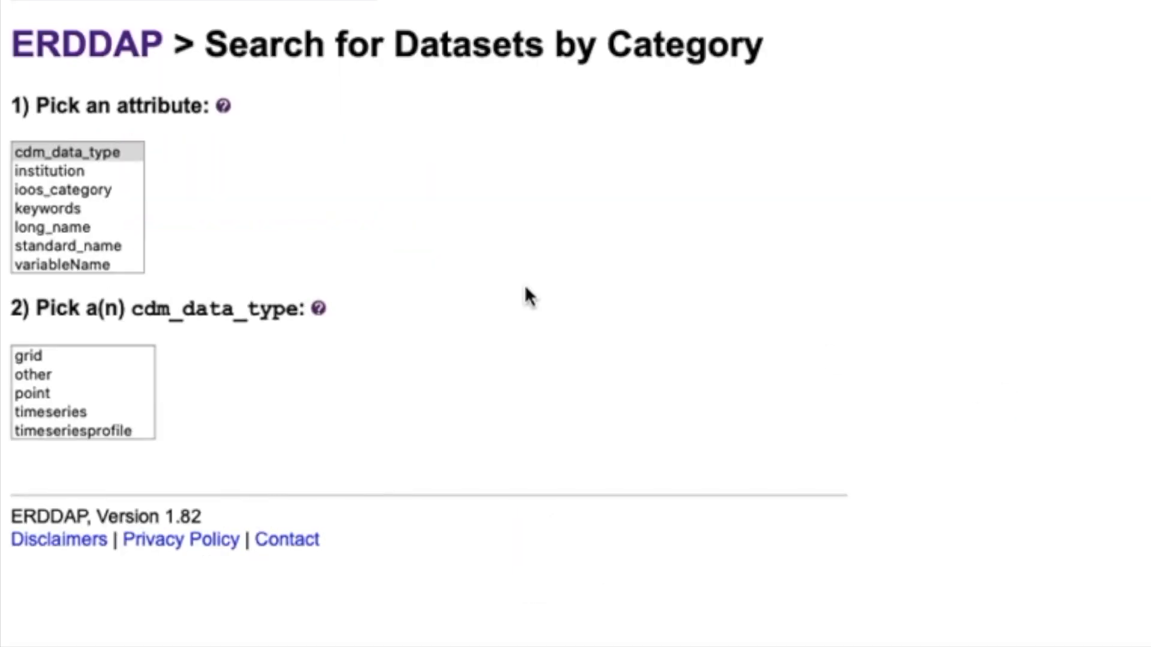
click(48, 171)
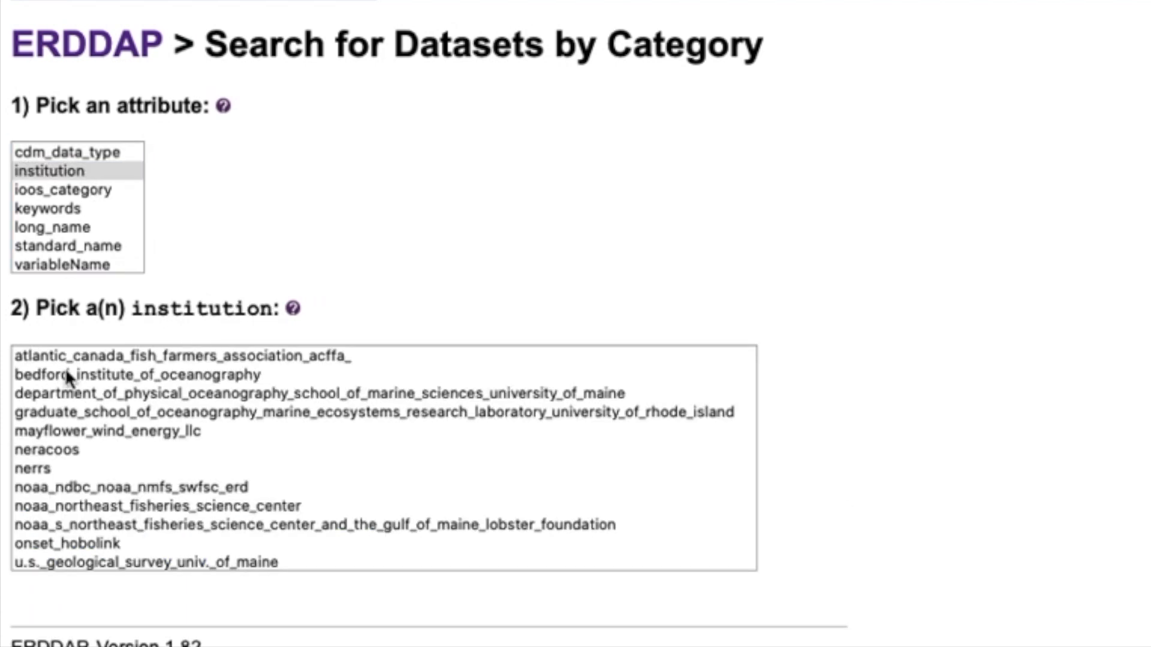
scroll(down, 3)
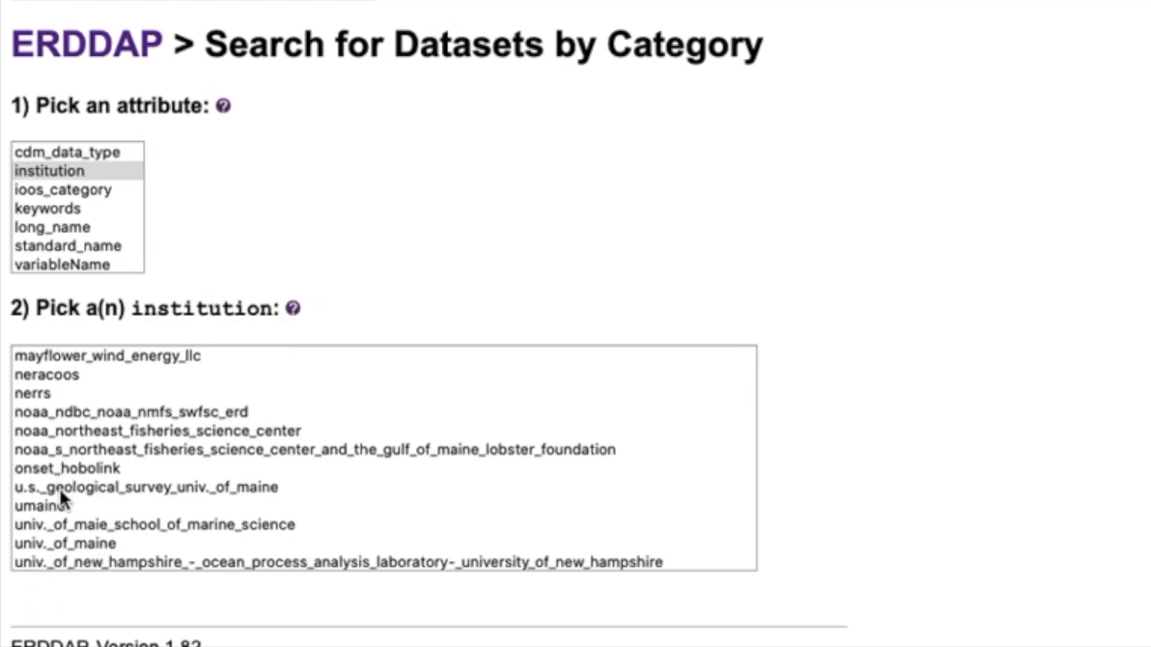
mouse_move(59, 549)
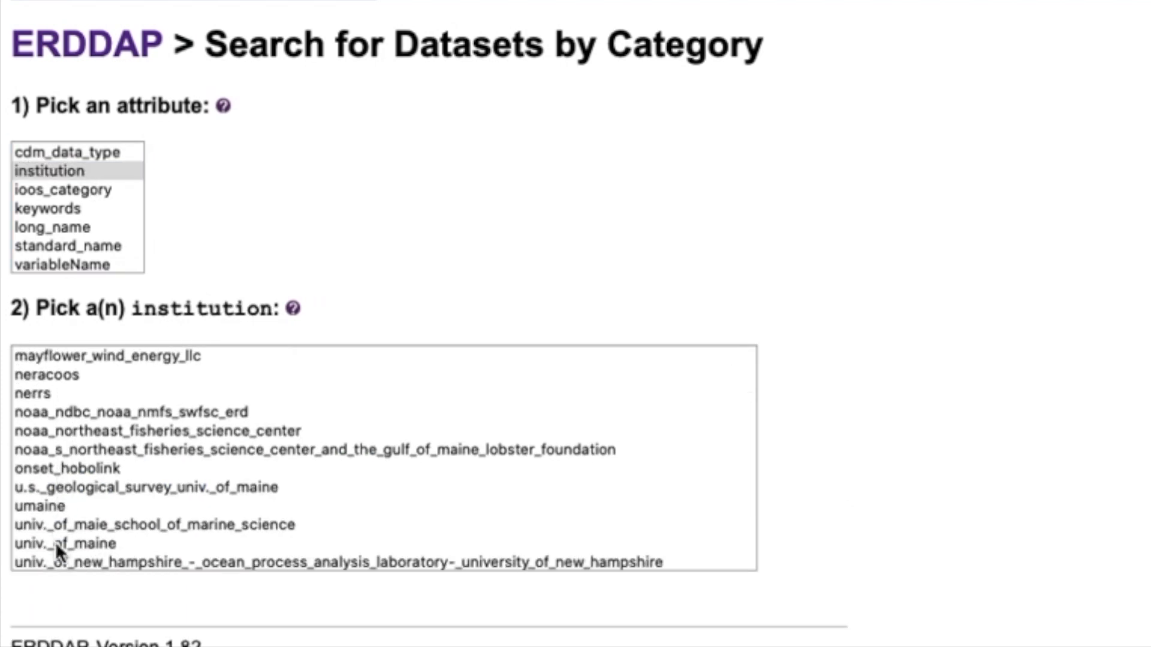
click(61, 544)
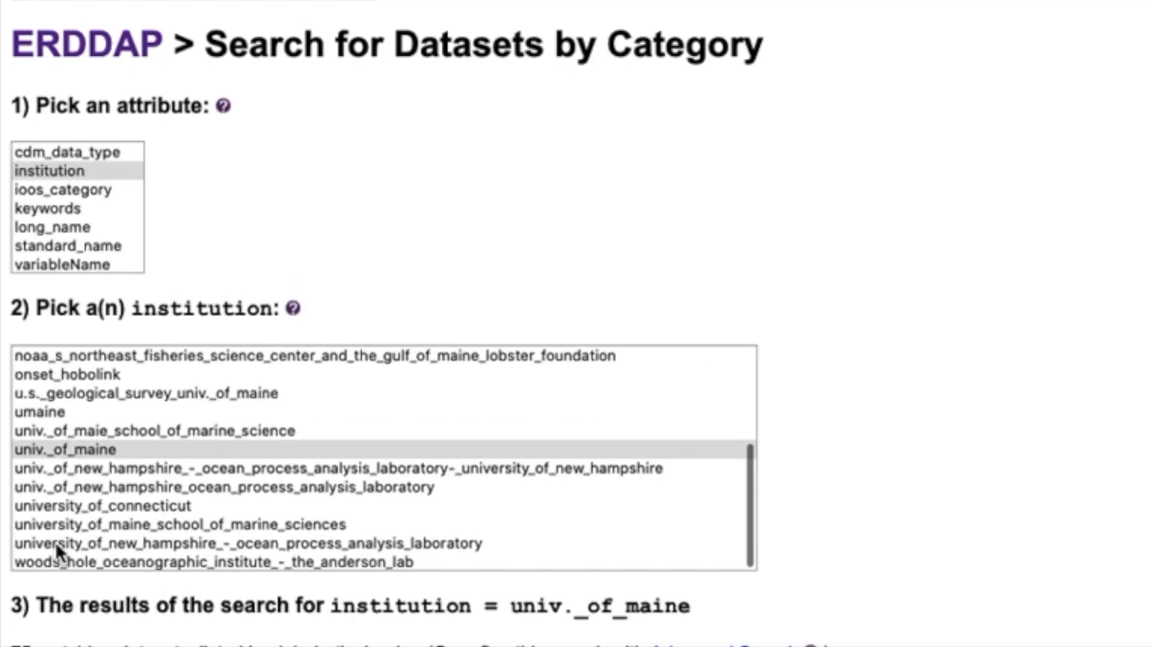
scroll(down, 3)
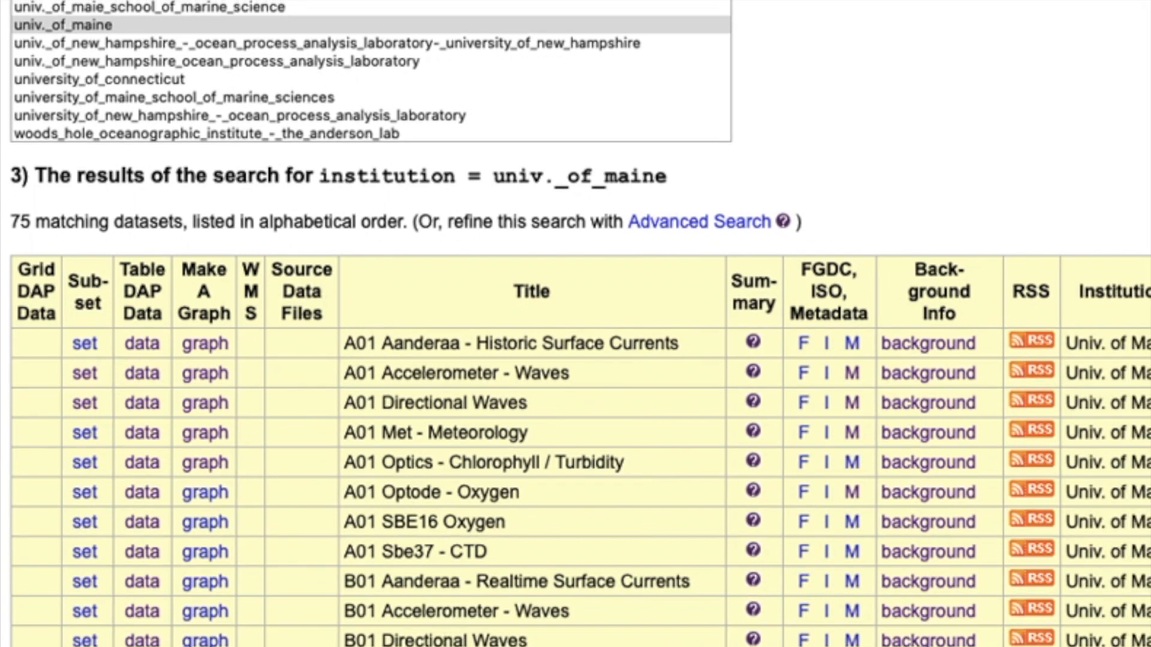
click(697, 221)
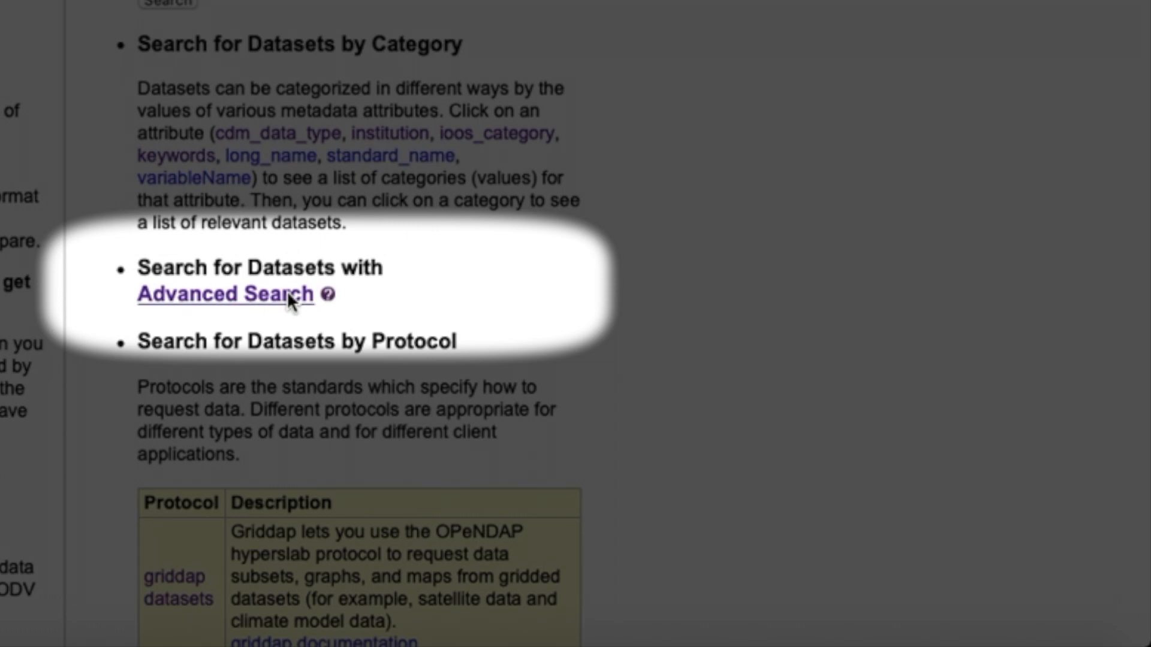
Step: In Advanced Search enter 'wave height Maine' and start choosing an institution filter
click(224, 294)
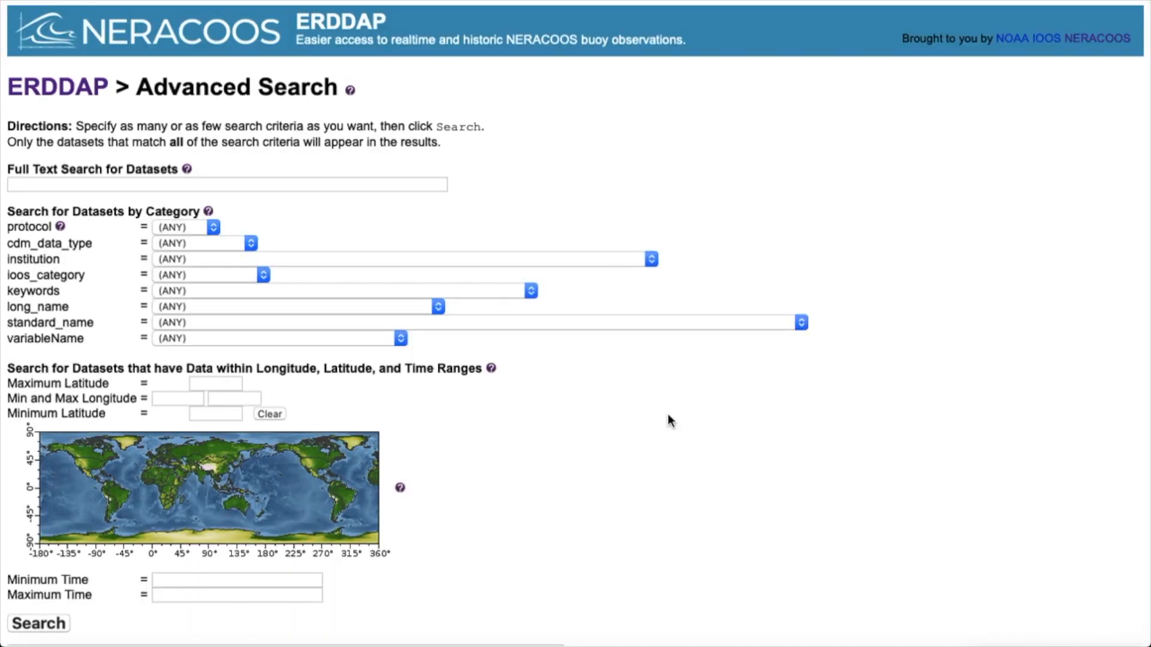
click(226, 185)
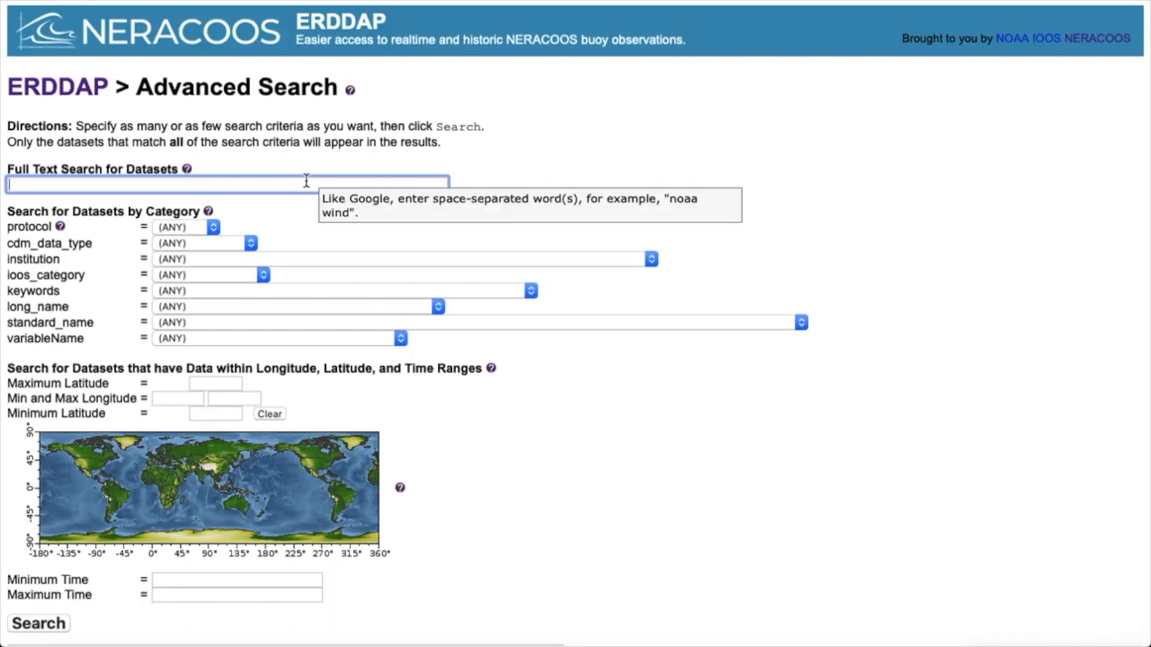
text(wave)
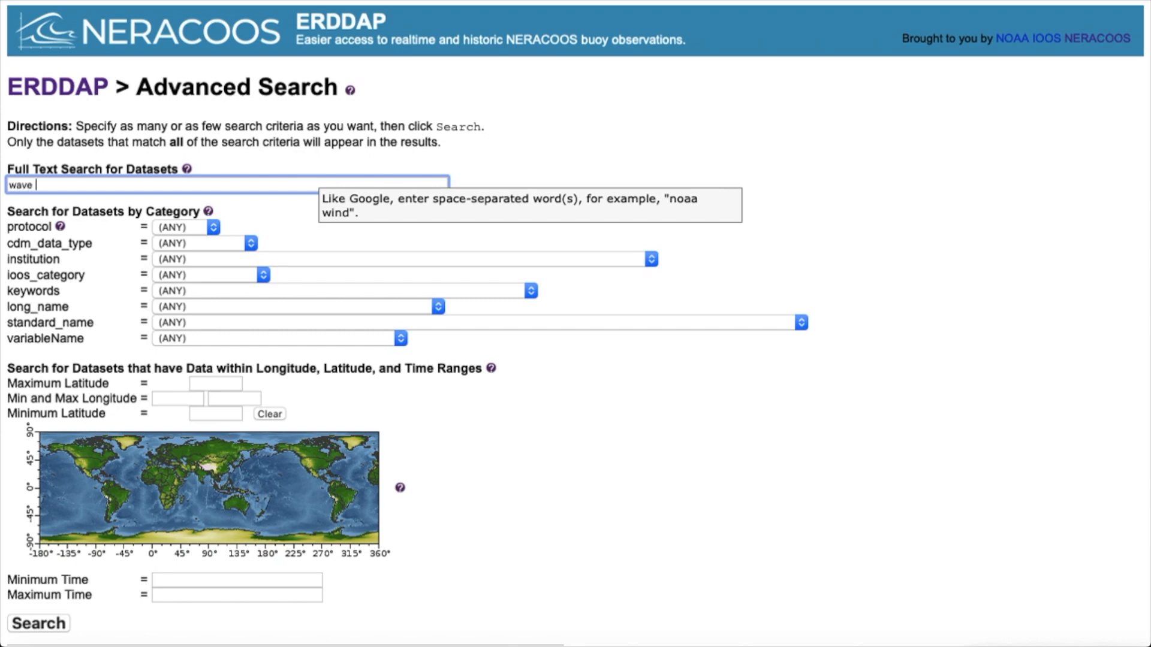
text(height ma)
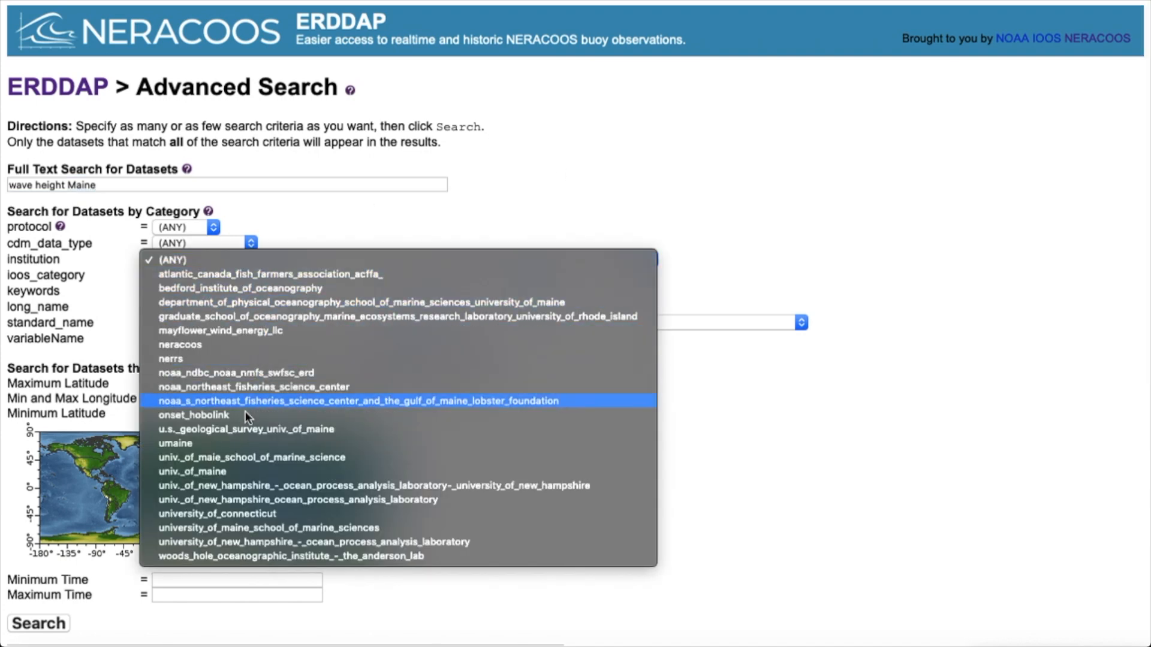
click(192, 471)
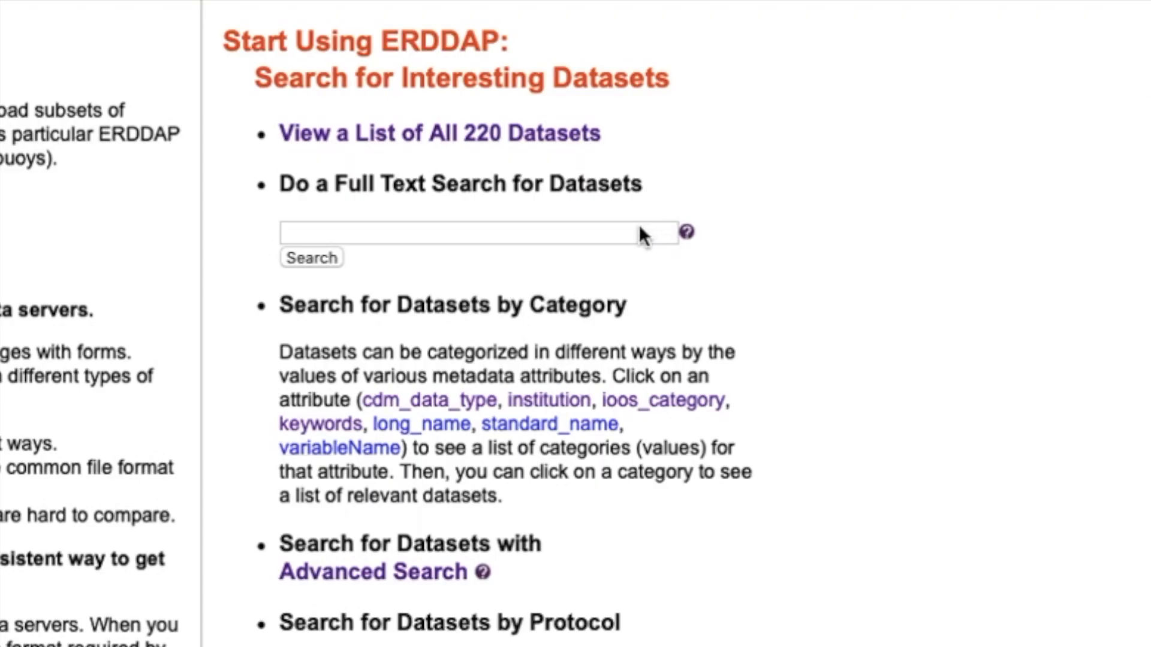
Step: Run the wave height Maine search (152 datasets) and choose A01 Accelerometer - Waves tabular data
text(wave height maine)
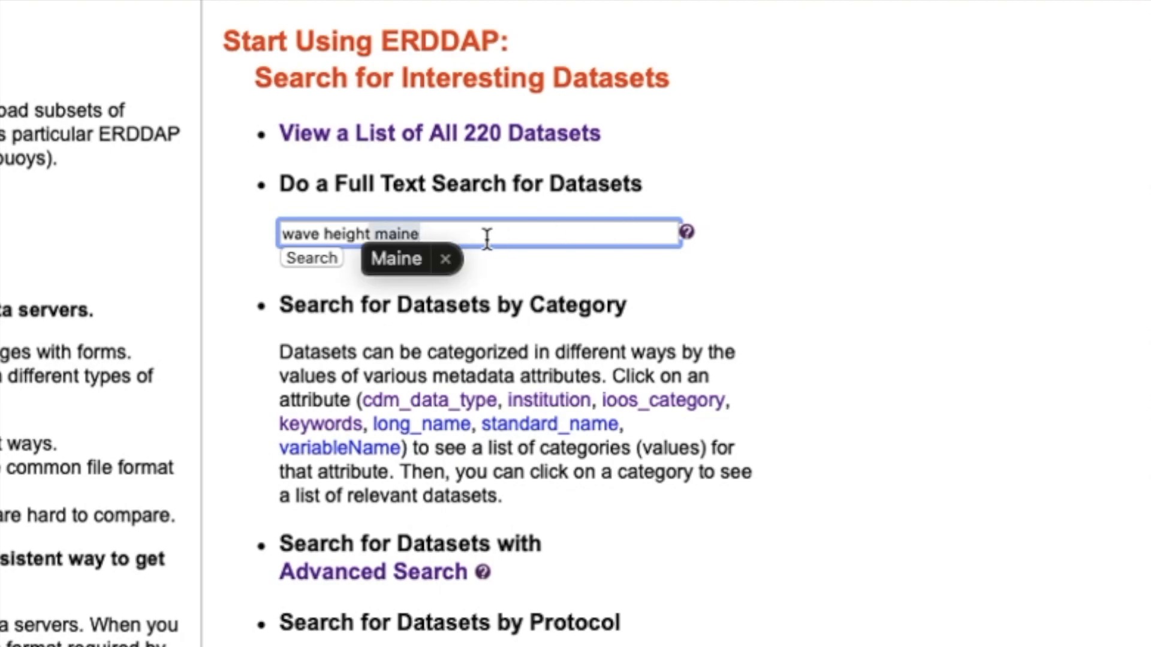
click(311, 258)
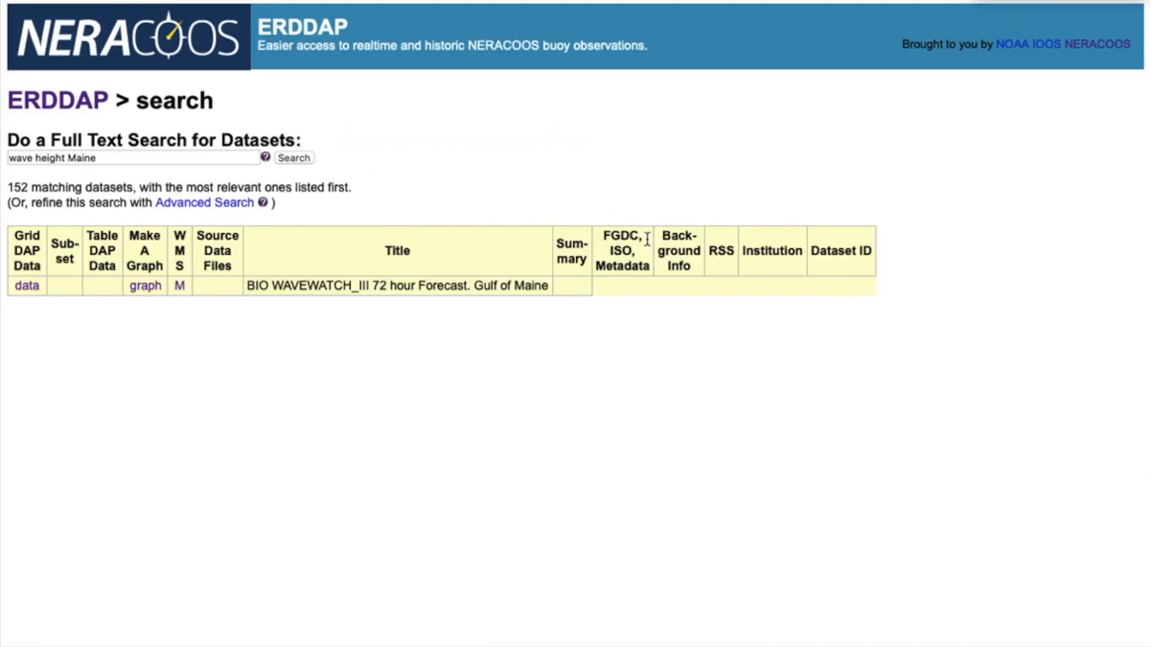
scroll(down, 3)
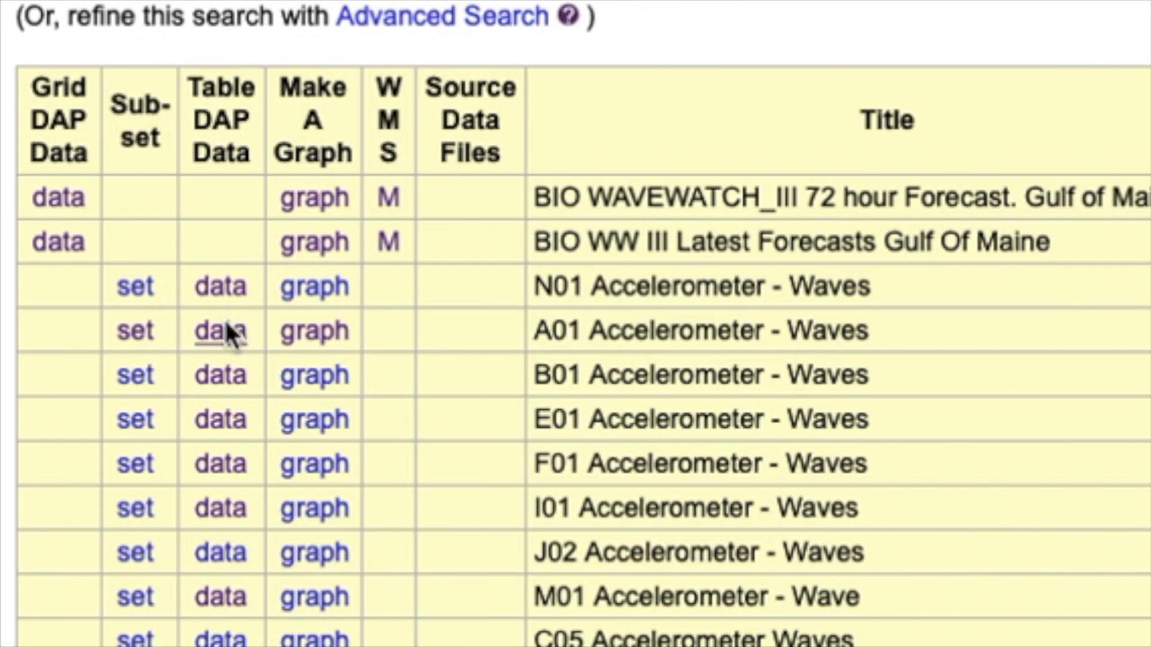
click(219, 331)
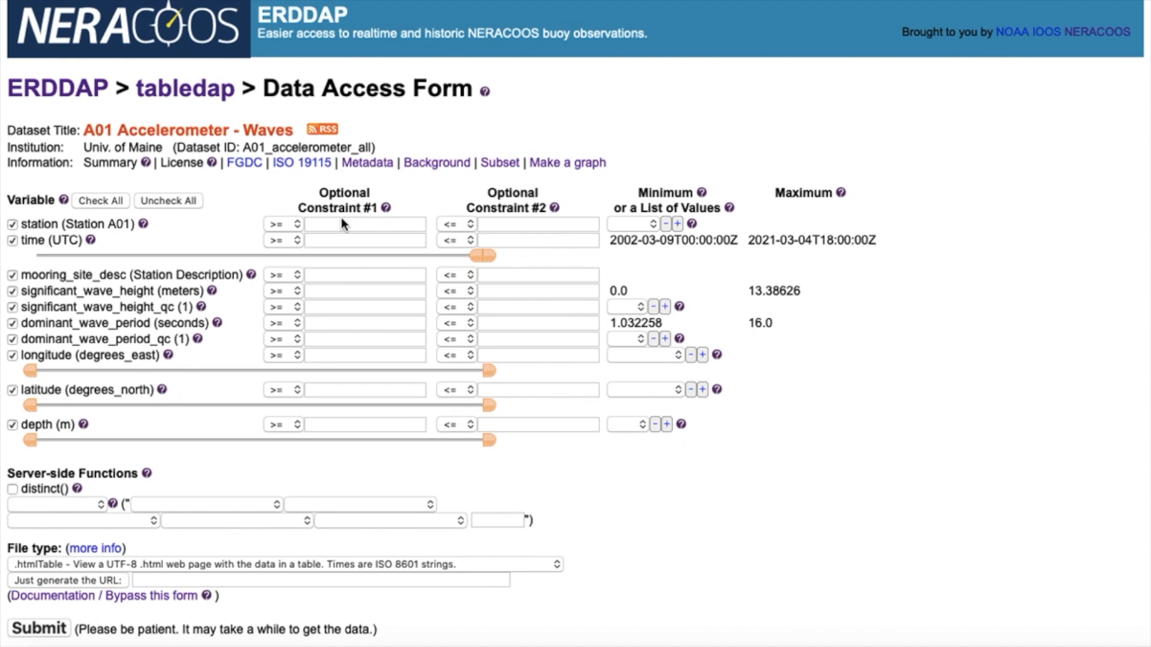
Step: Constrain the A01 request time range from 2004-01 to 2006-01
text(2)
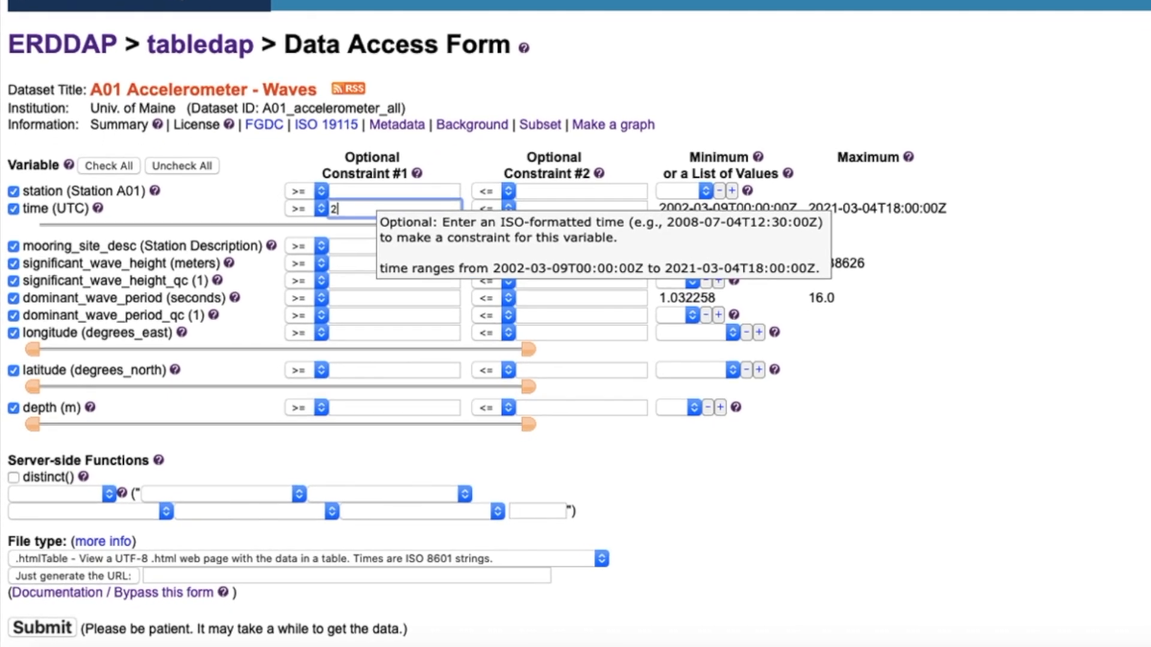
text(004)
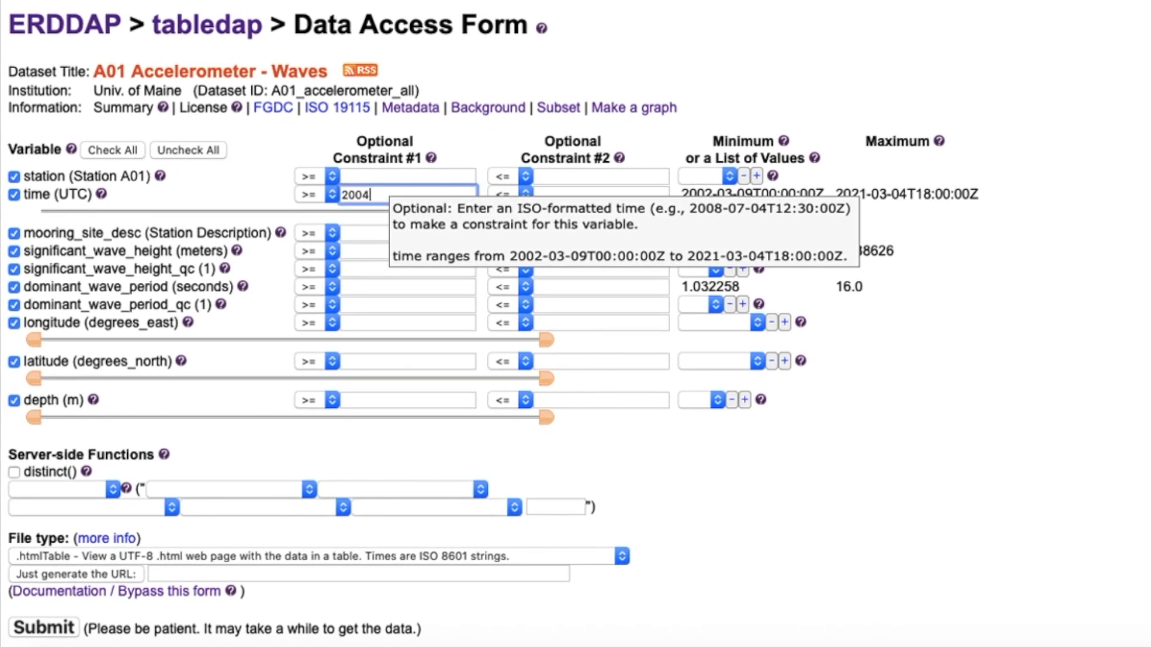
text(-0)
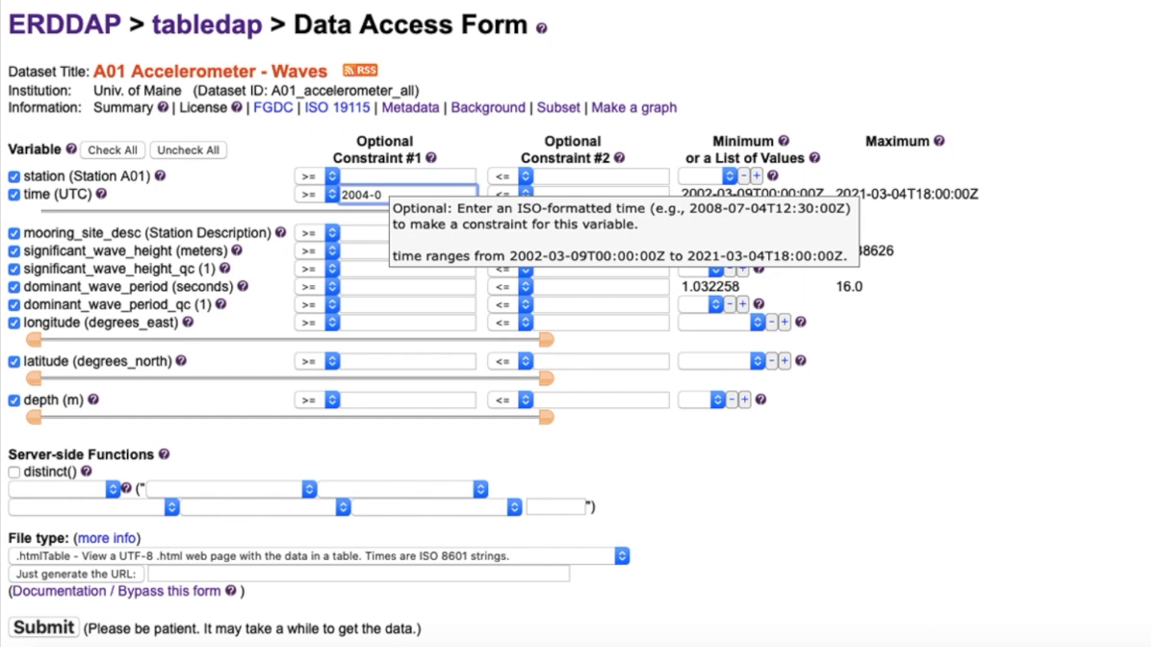
click(601, 194)
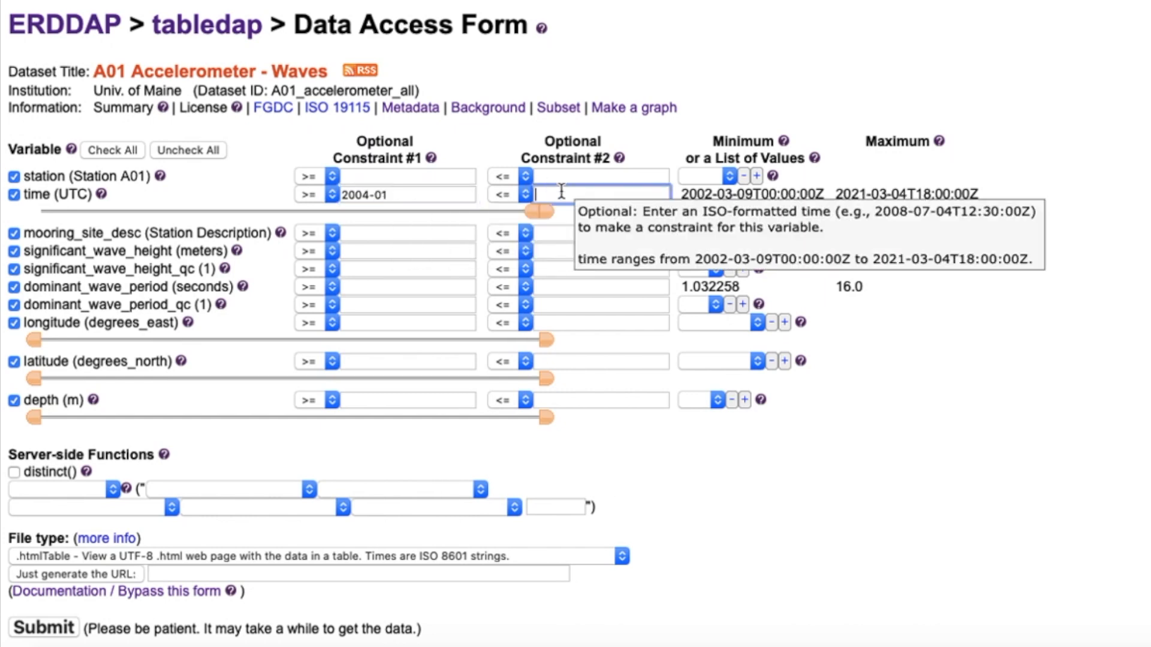
text(2006-01)
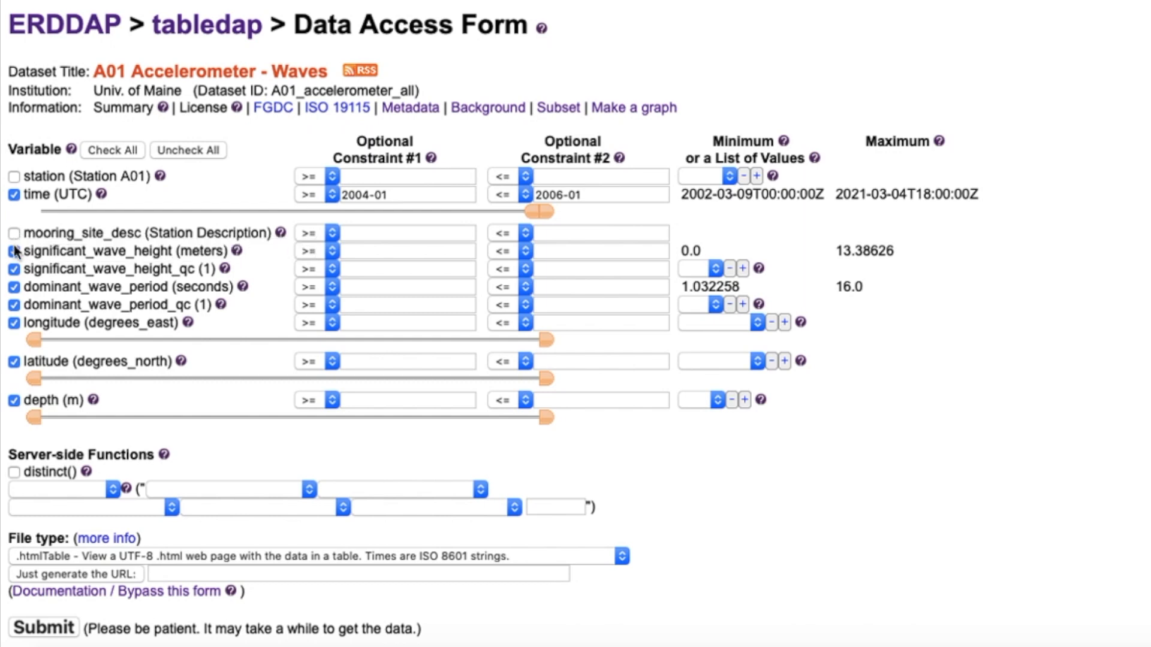
Step: Drop the QC flags, longitude and latitude variables and choose orderBy significant_wave_height
click(14, 269)
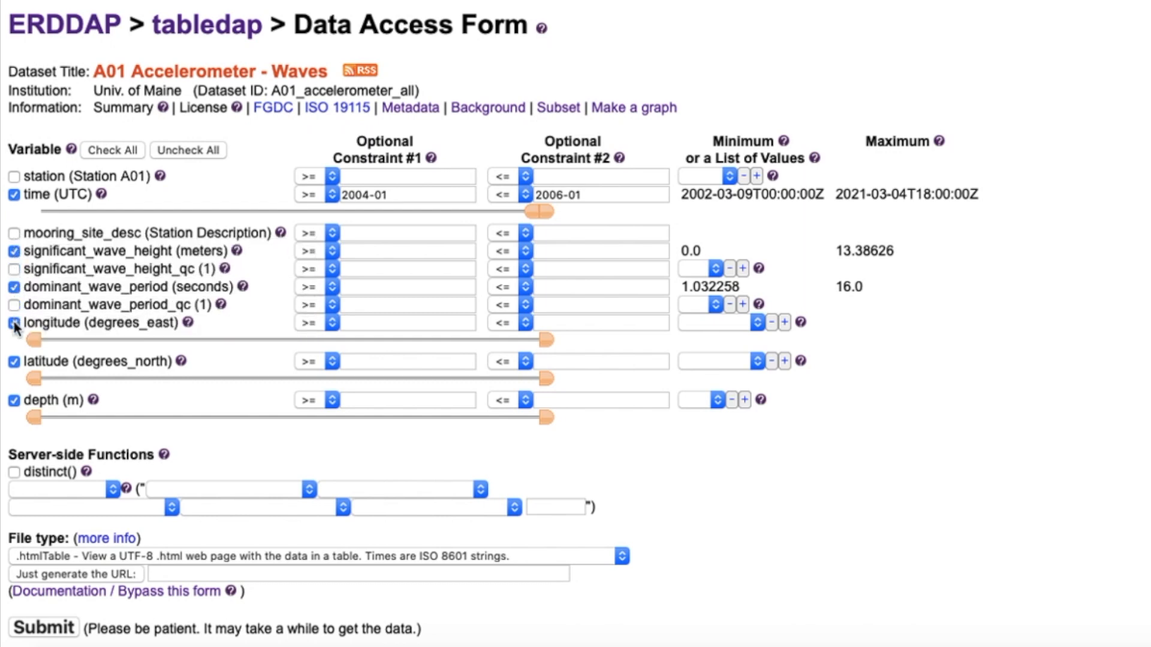
click(13, 323)
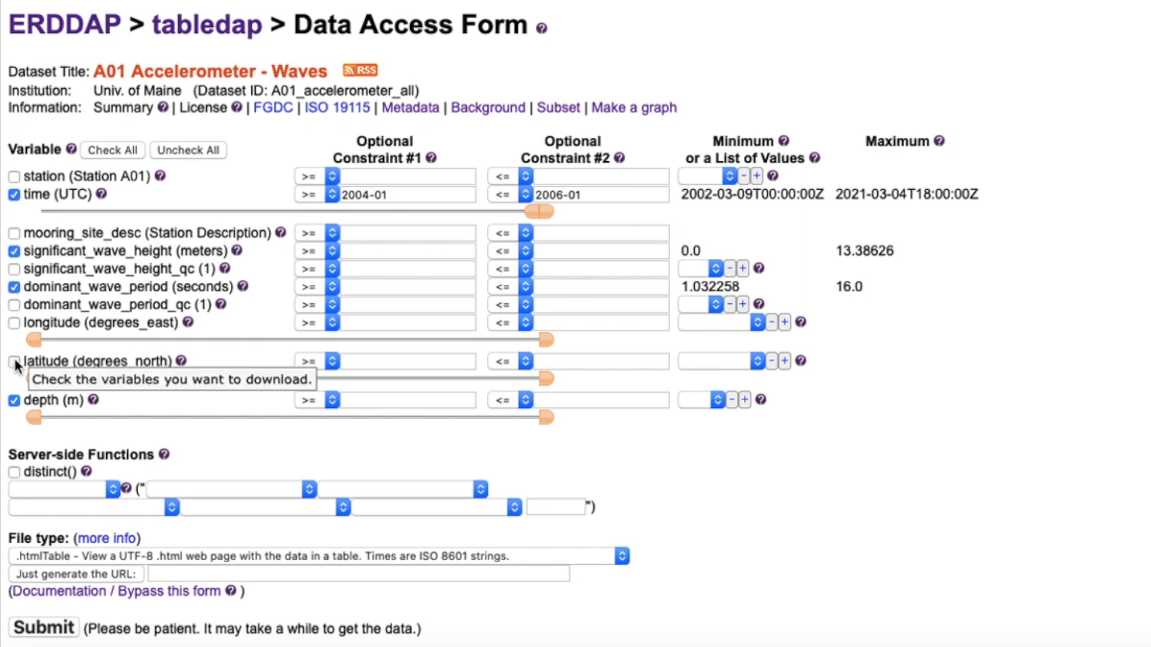
click(13, 472)
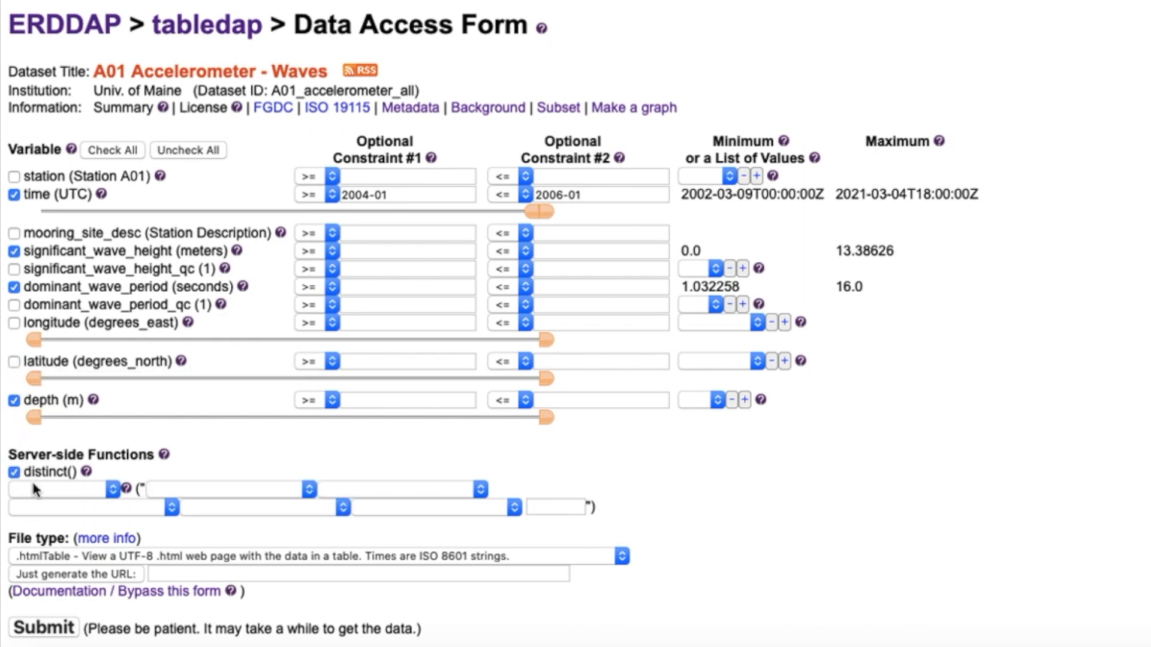
click(63, 489)
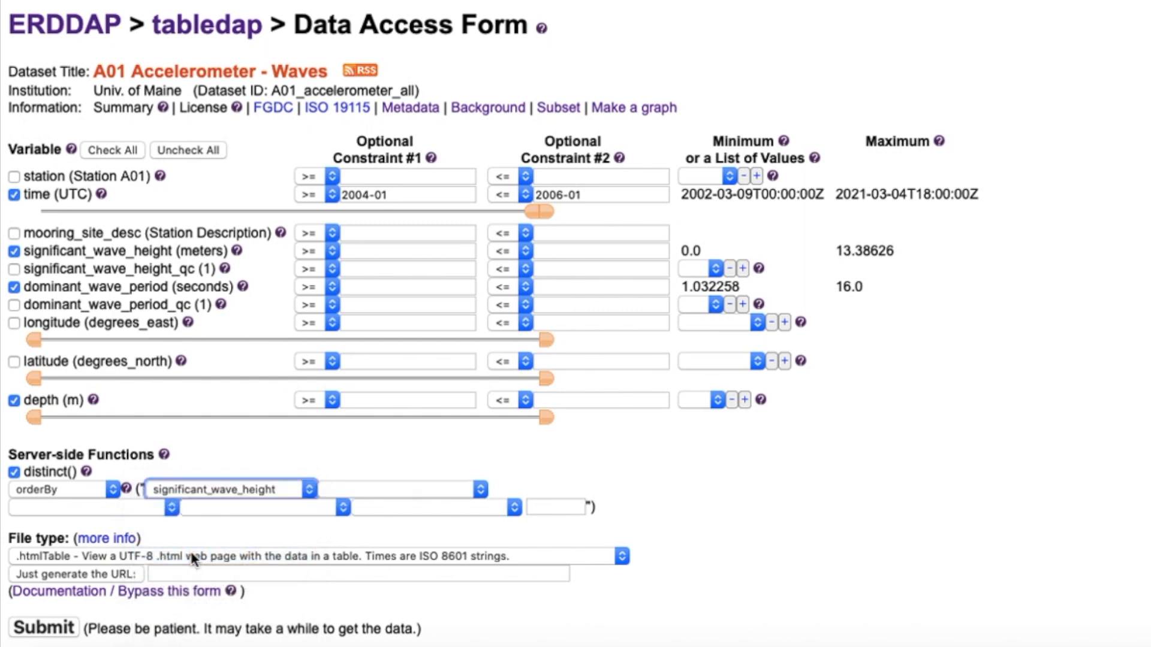
mouse_move(45, 627)
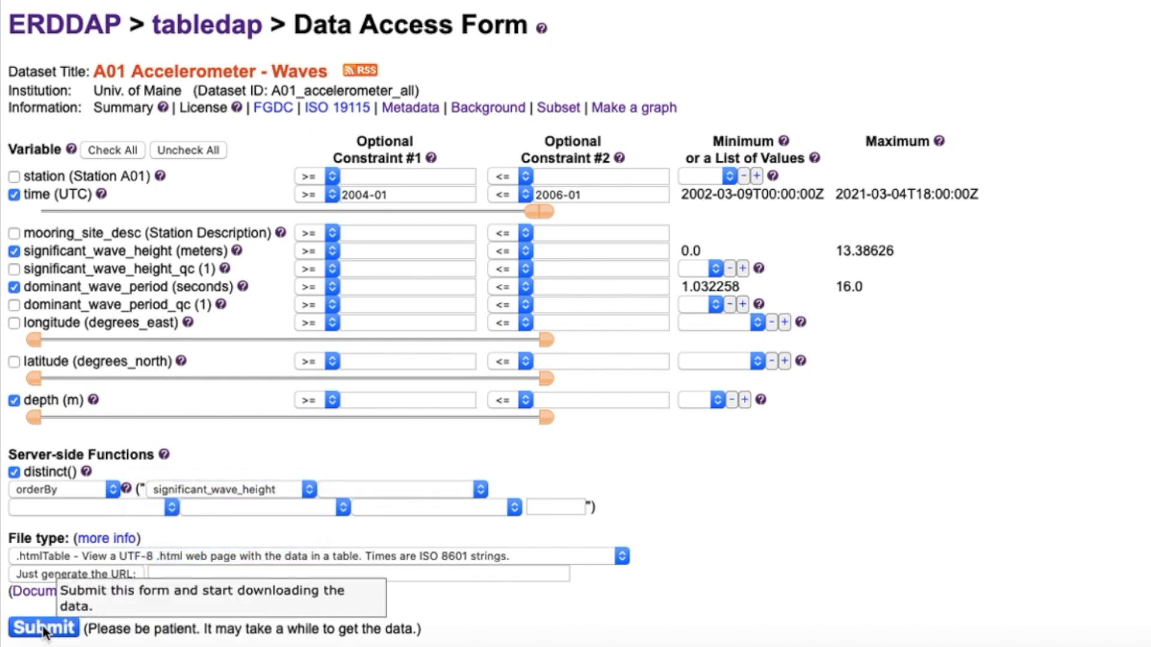
Step: Submit the request and review the 2004–2006 A01 wave data table
click(43, 627)
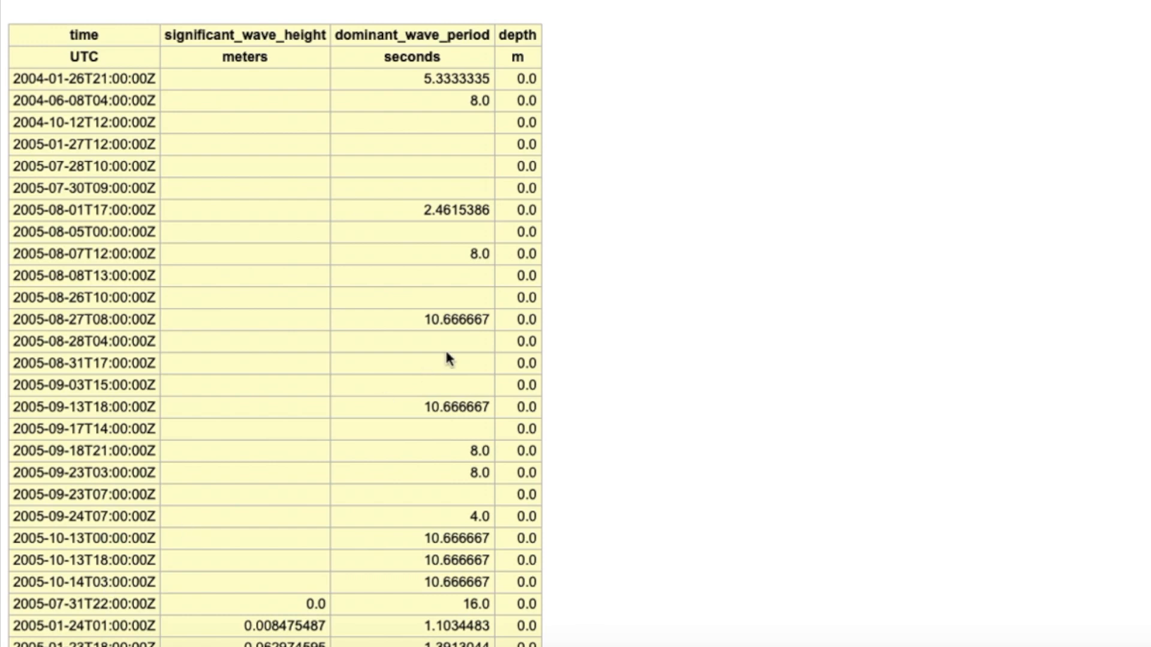
scroll(down, 3)
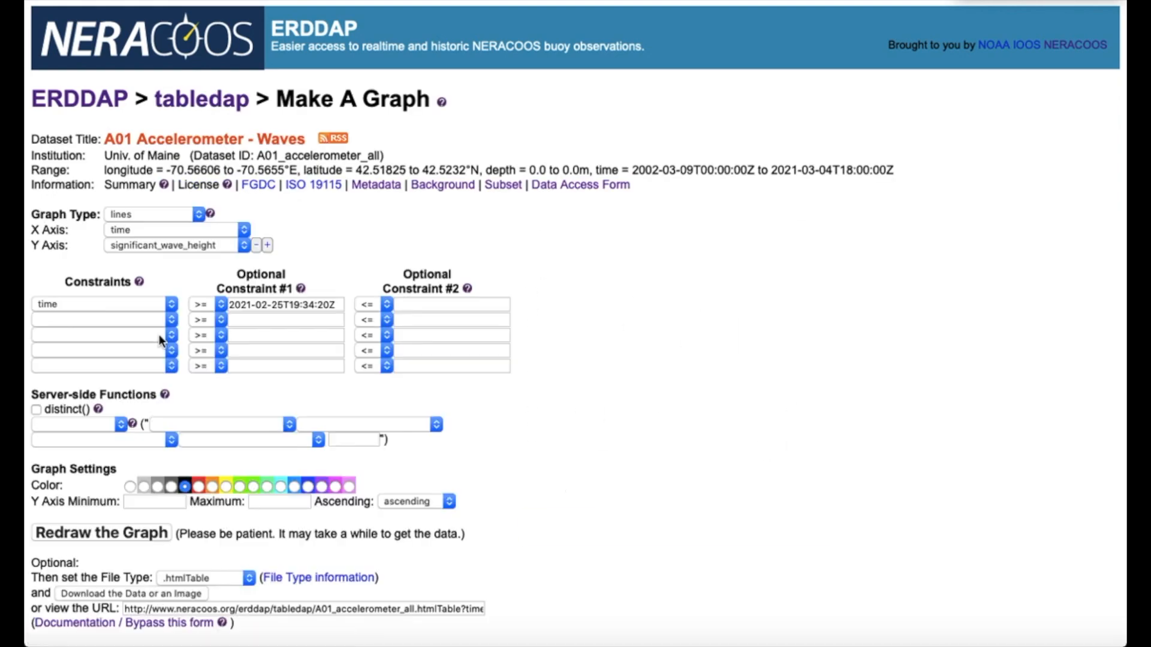
Step: Redraw wave height as yellow markers constrained to 2004-01 through 2006-01
click(155, 214)
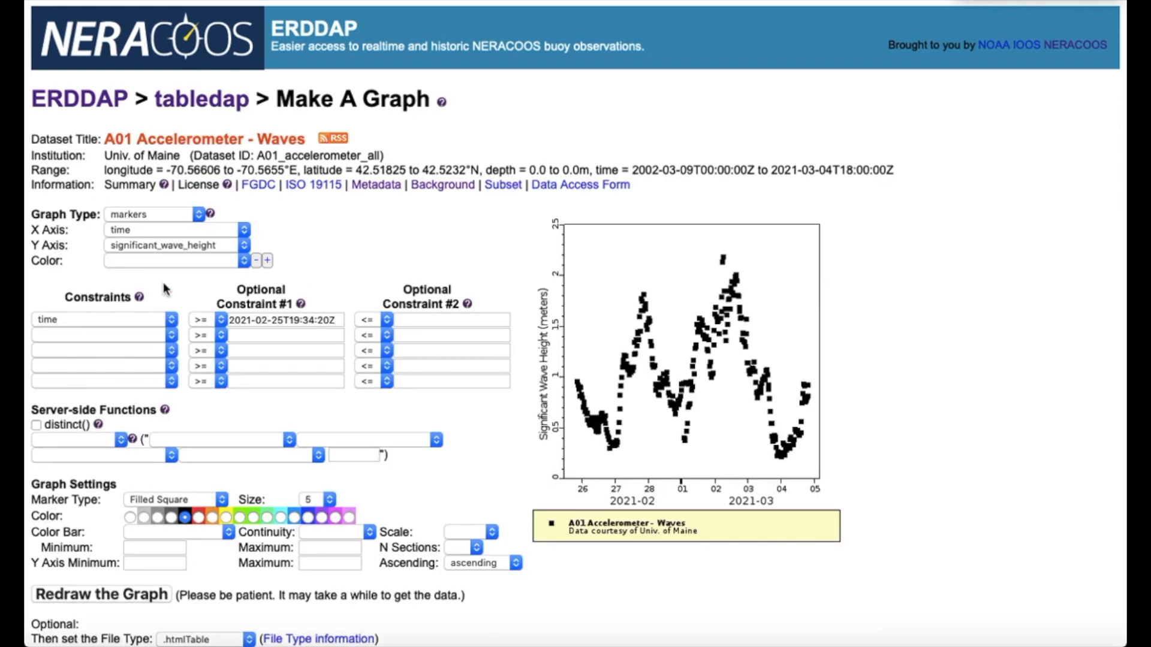
click(283, 319)
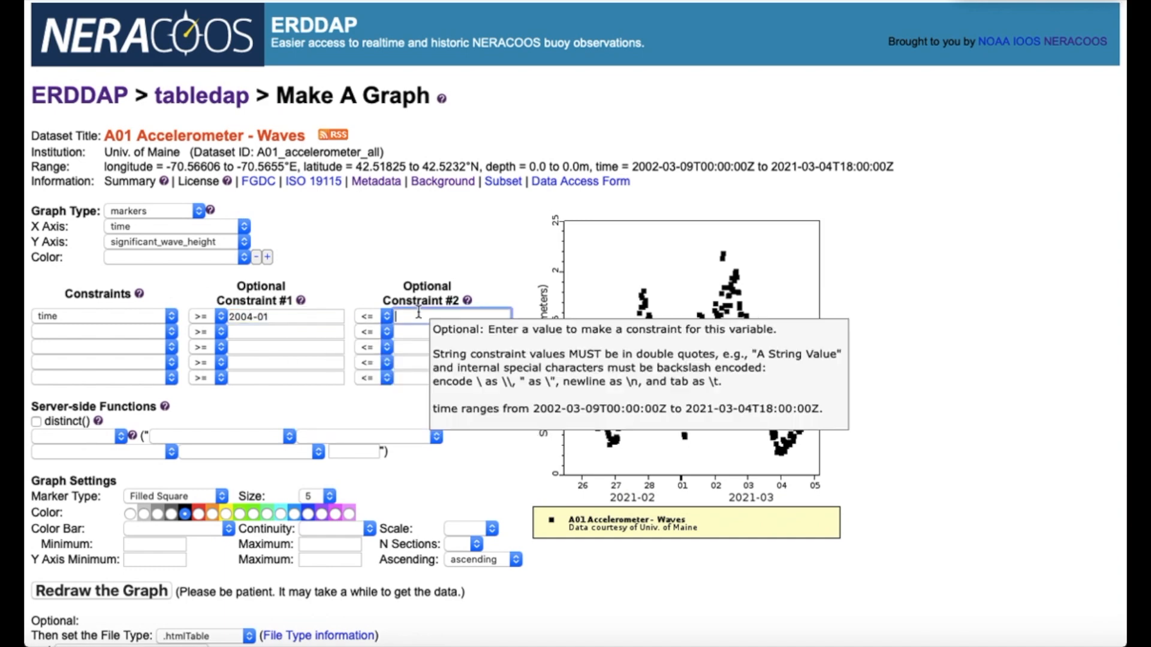
text(2006-01)
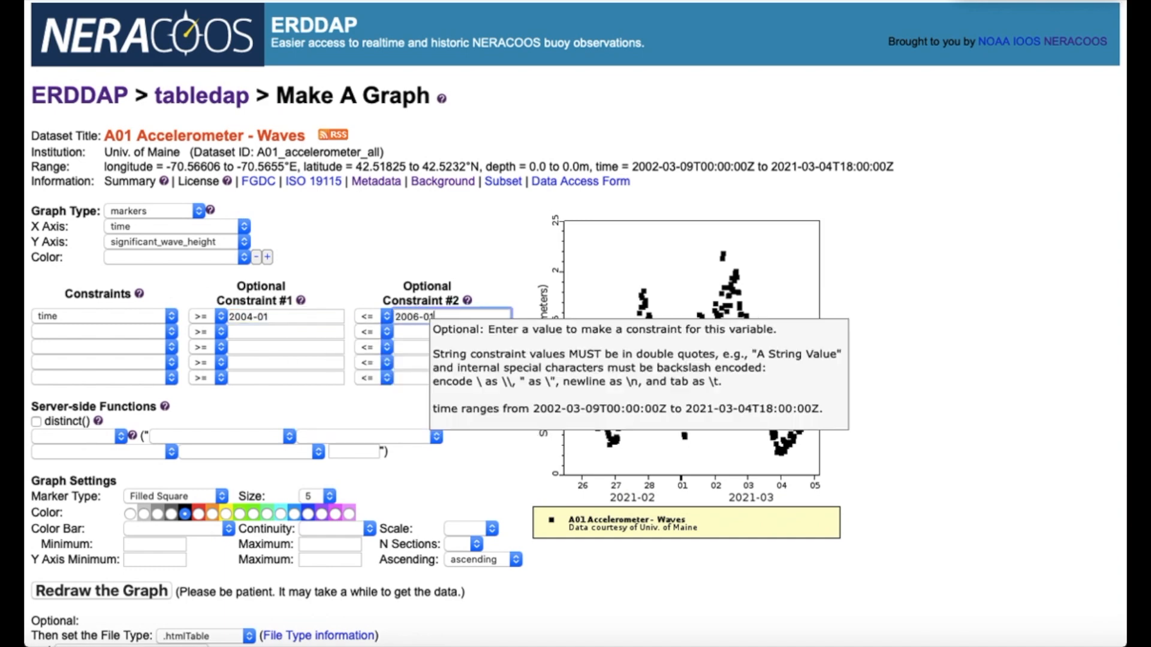
click(36, 421)
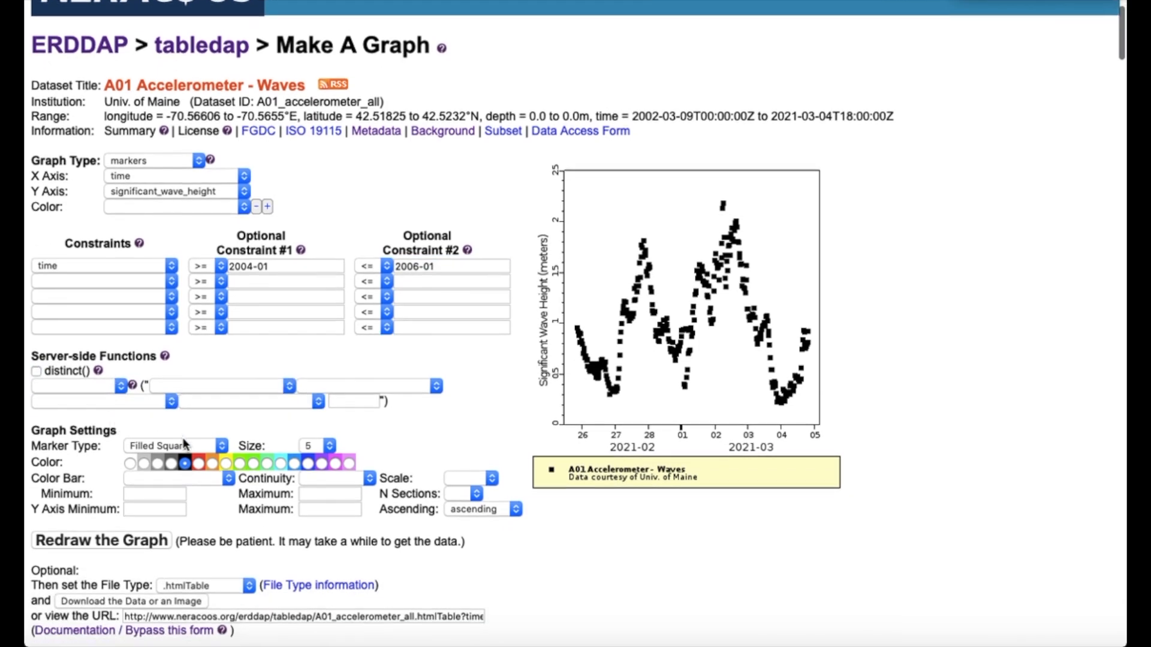
click(194, 463)
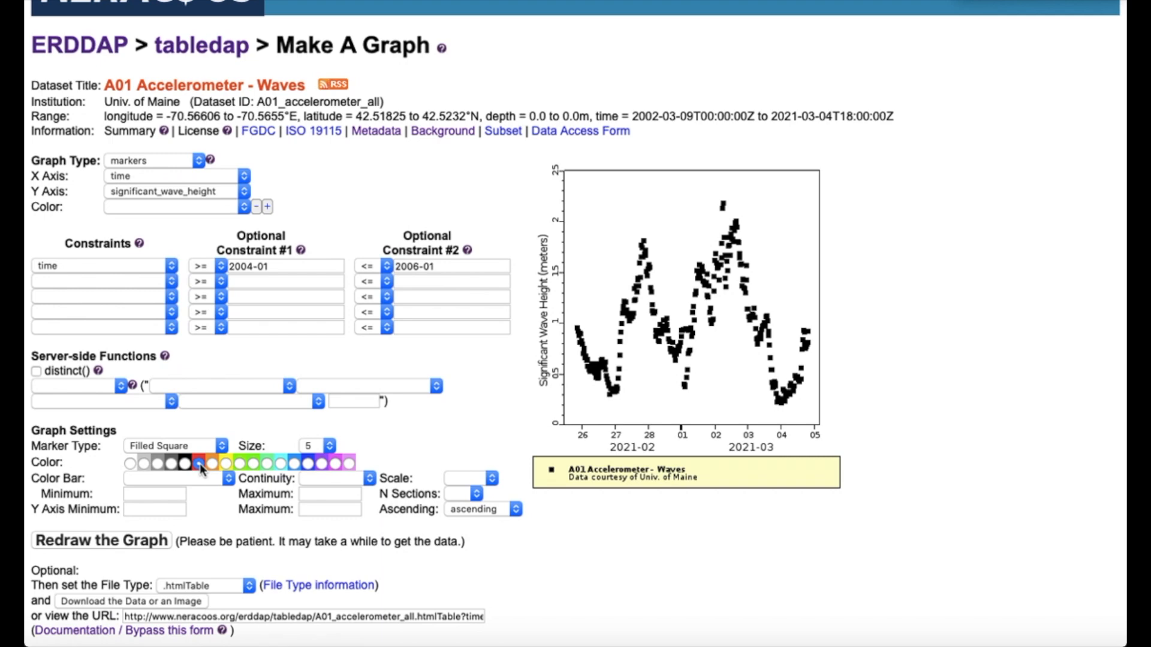
scroll(down, 3)
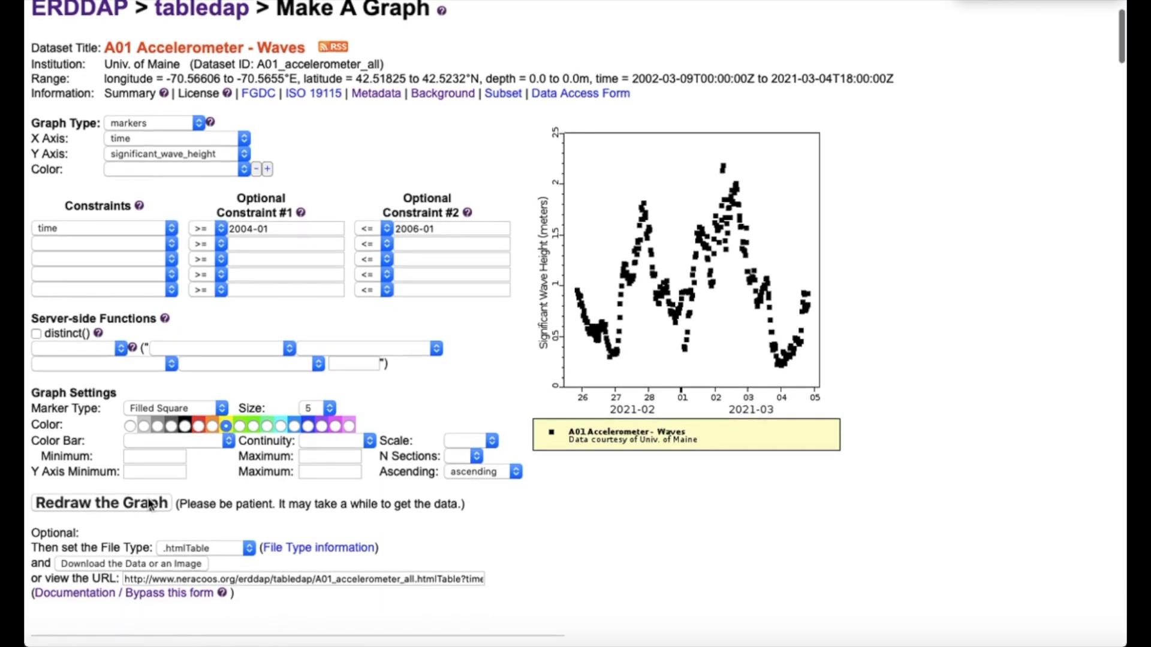
click(101, 503)
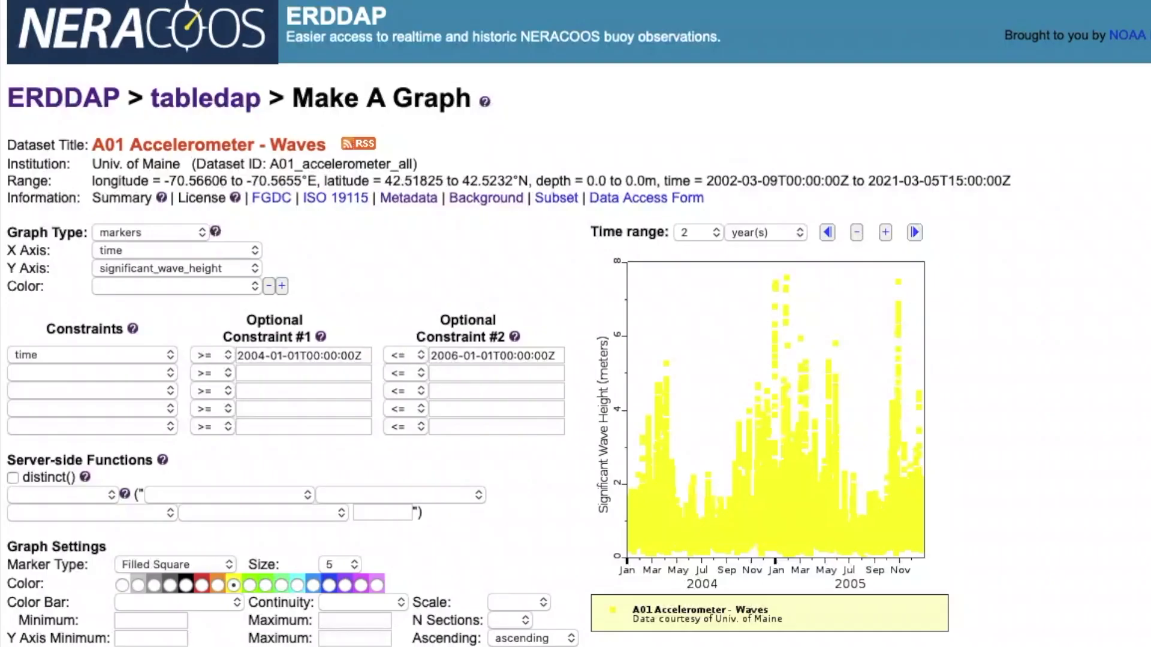
Step: Set the graph's download file type to .pdf
scroll(down, 3)
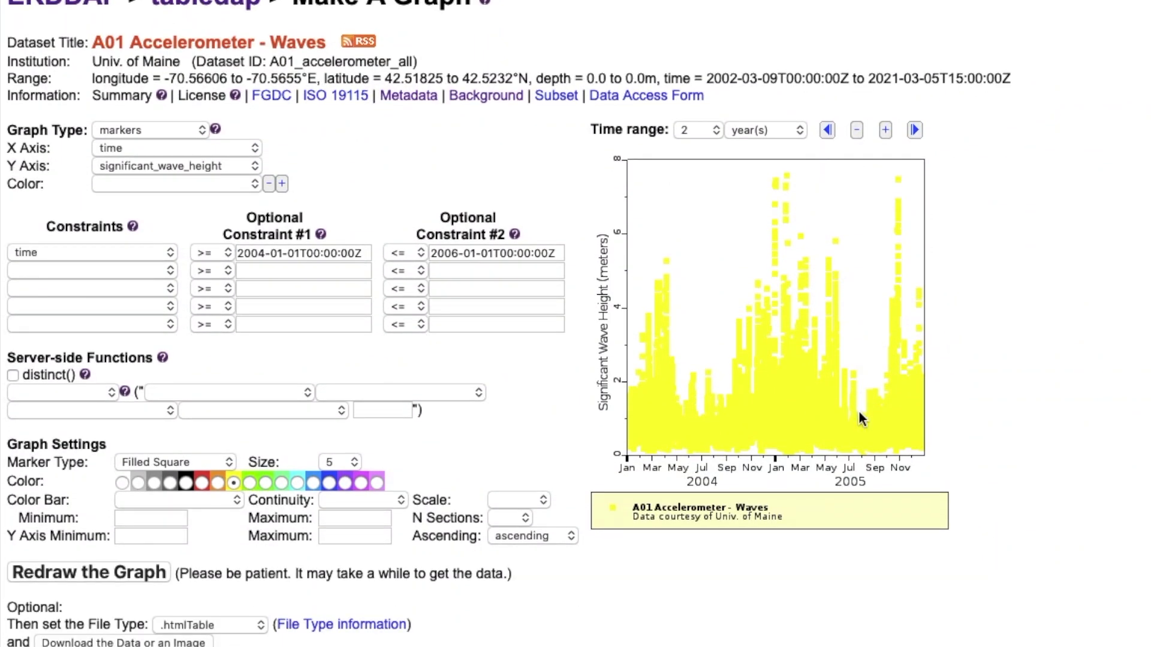
scroll(down, 3)
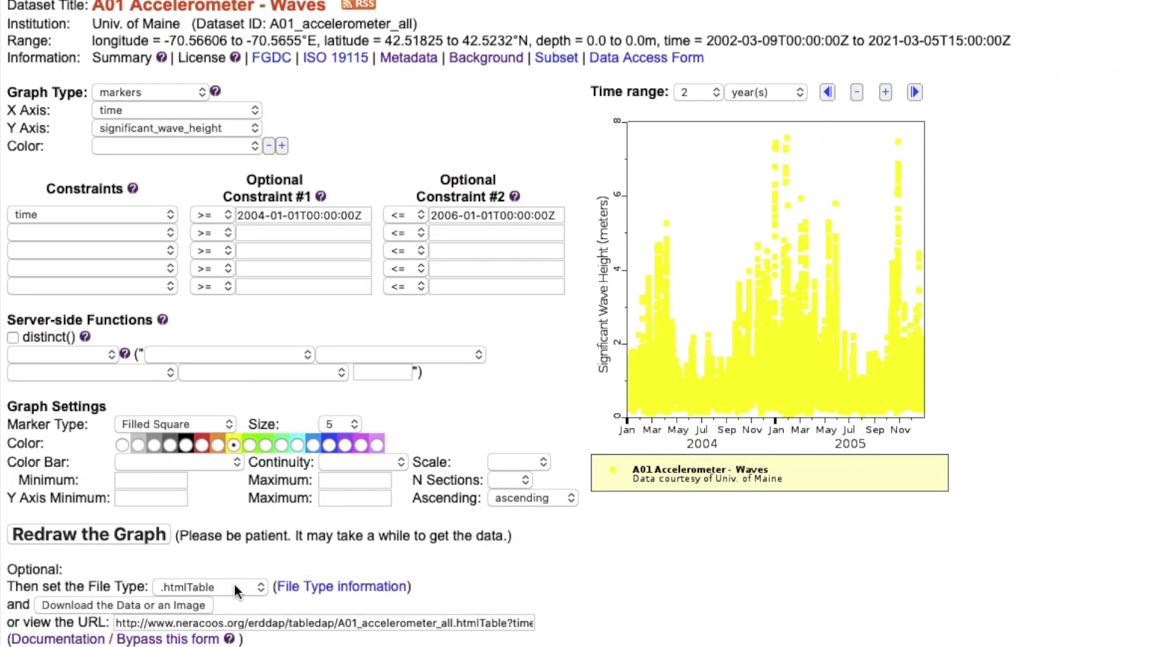
click(211, 587)
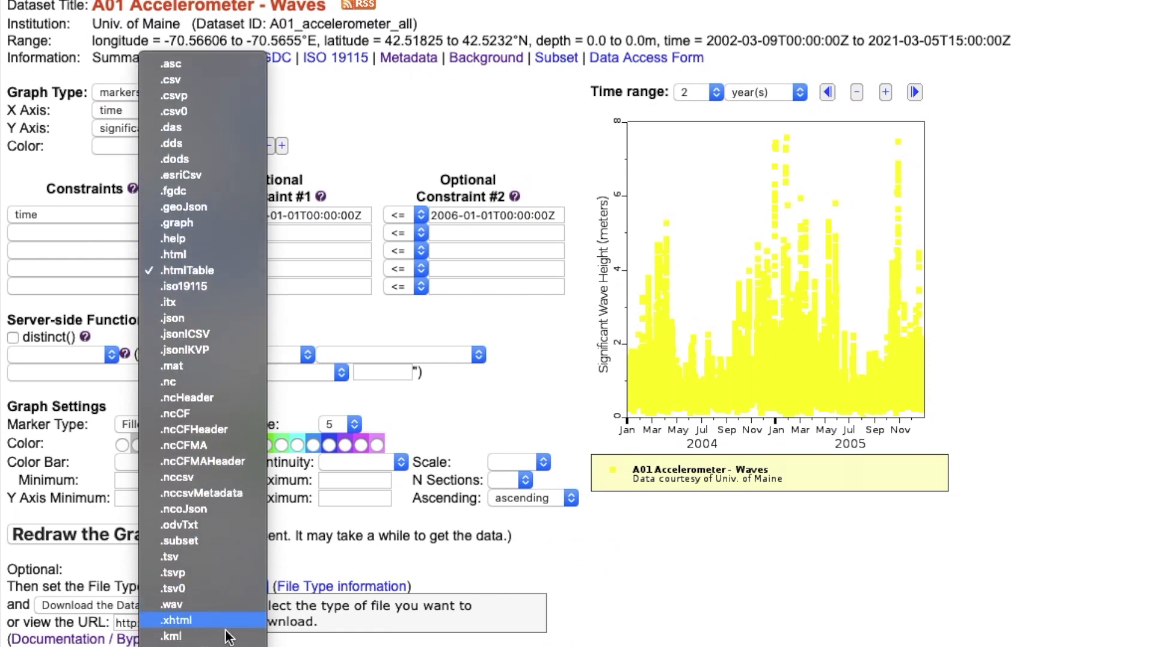
click(176, 586)
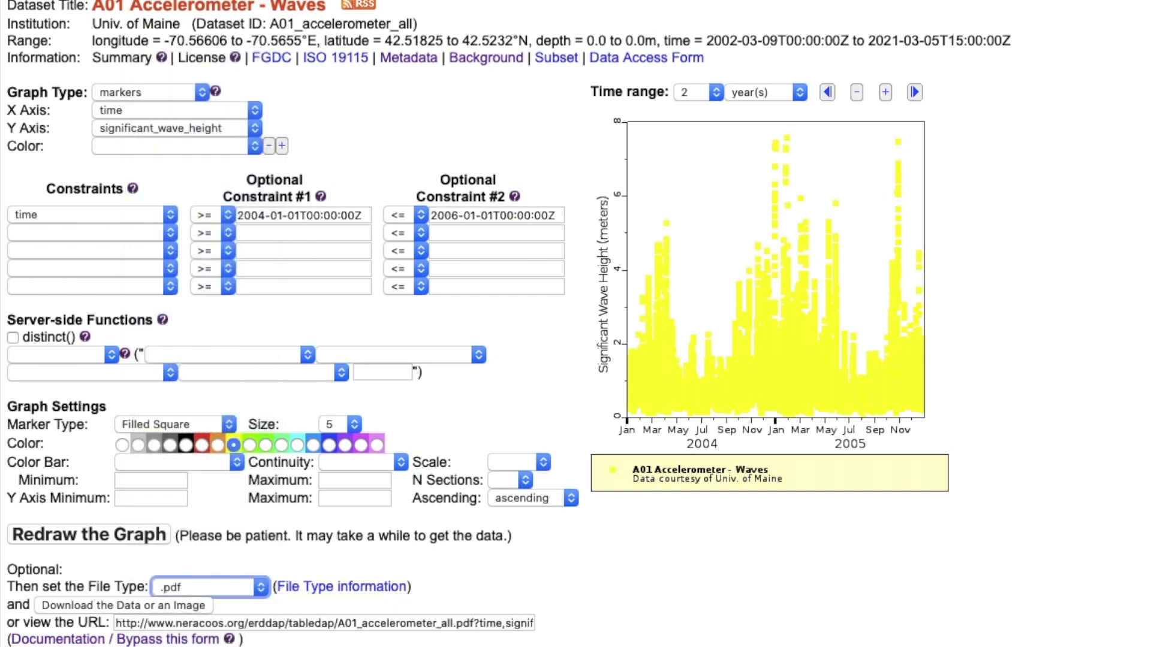
mouse_move(123, 604)
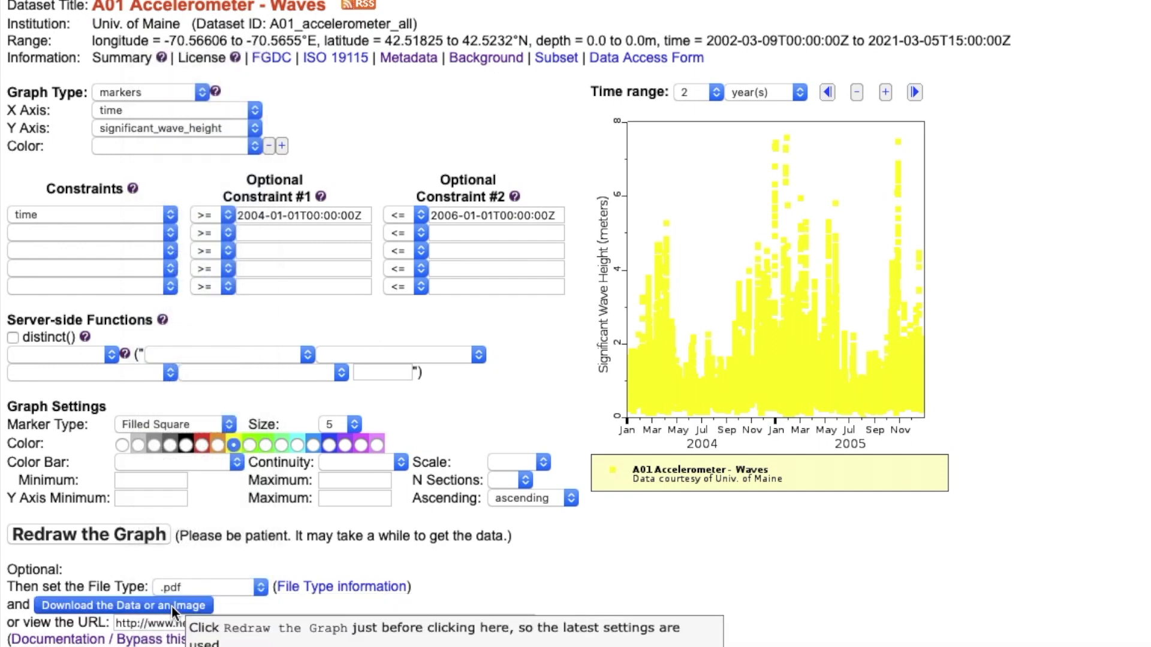